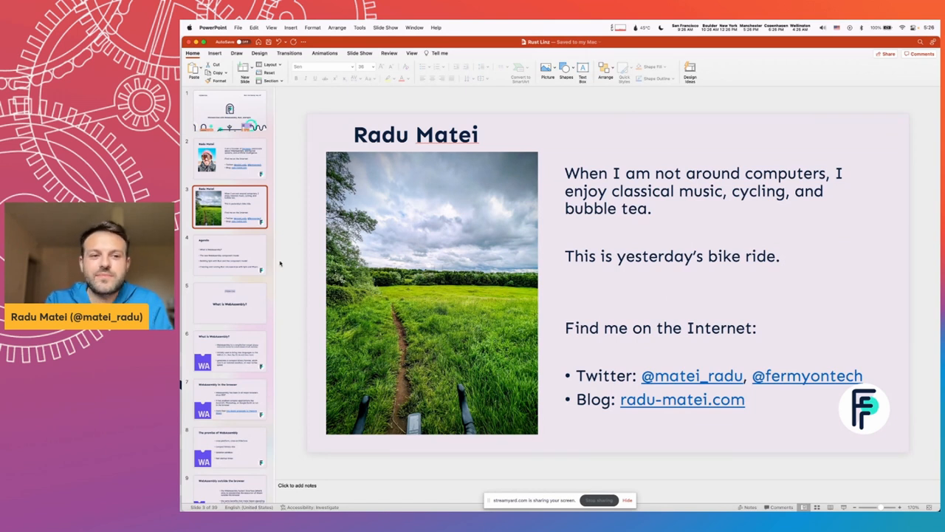
Step: Advance past the Agenda slide to slide 5, 'What is WebAssembly?'
click(229, 255)
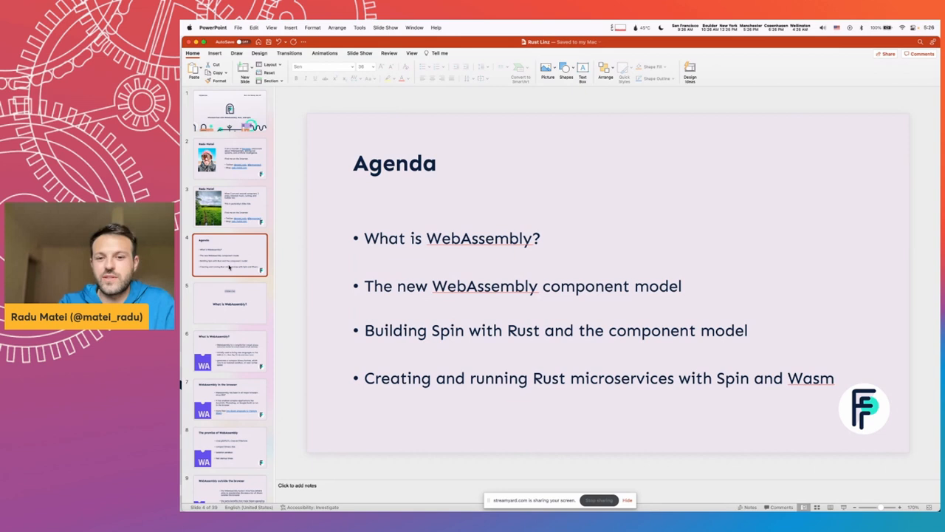
click(229, 302)
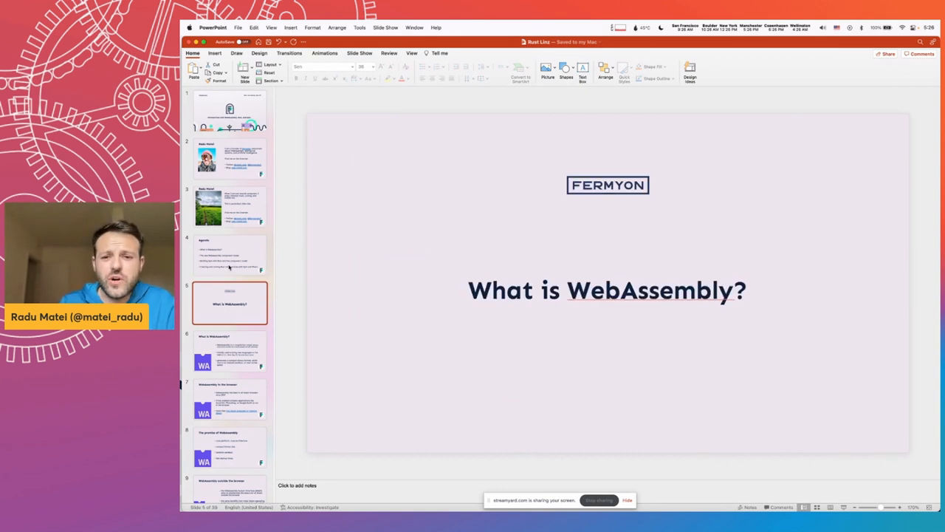
Step: Advance to slide 7, 'WebAssembly in the browser', on browser support since 2017
click(229, 351)
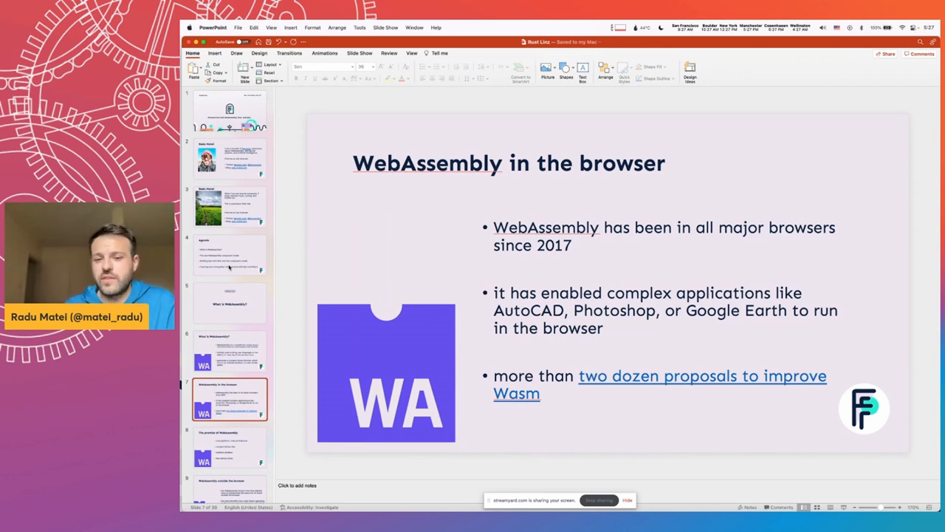
Step: Show slide 8, listing portability, compact binaries, sandboxing and fast startup
click(229, 447)
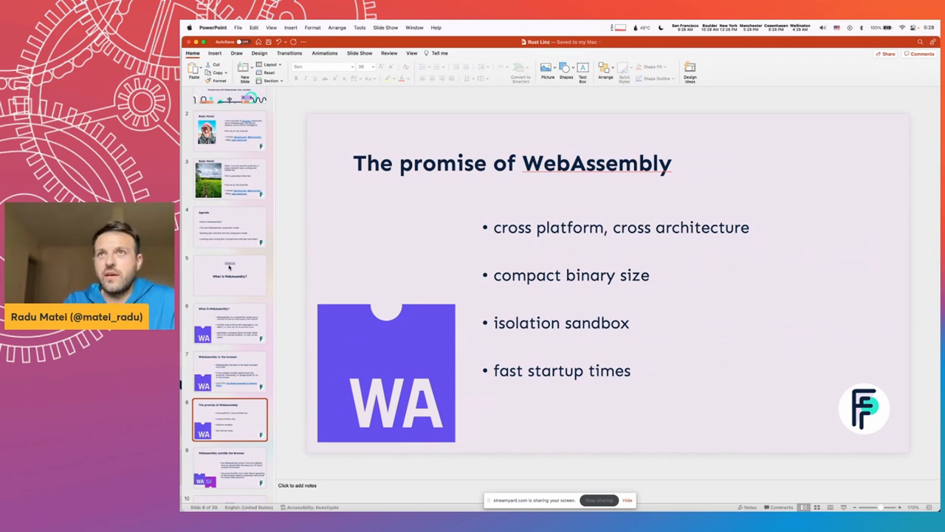
Step: Pass the WASI outside-the-browser slide, revisit slide 8, then reach slide 10
click(230, 467)
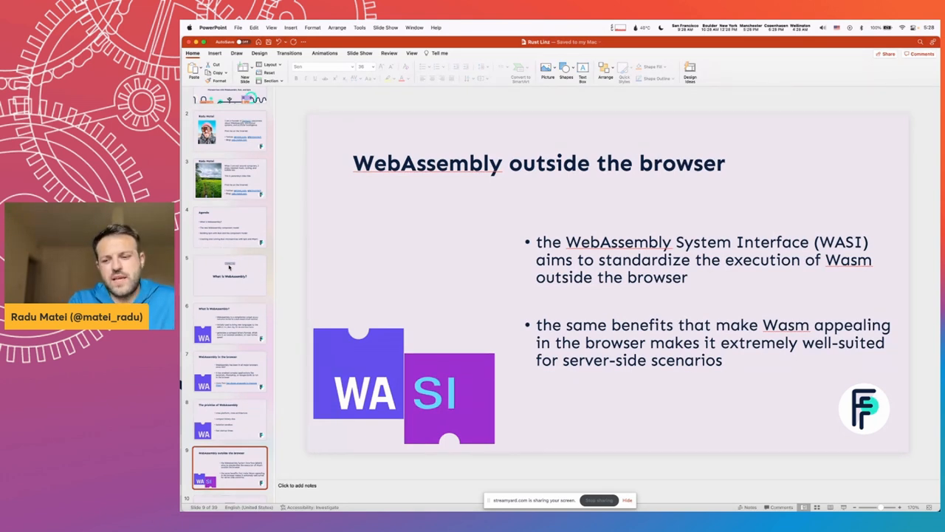
click(230, 420)
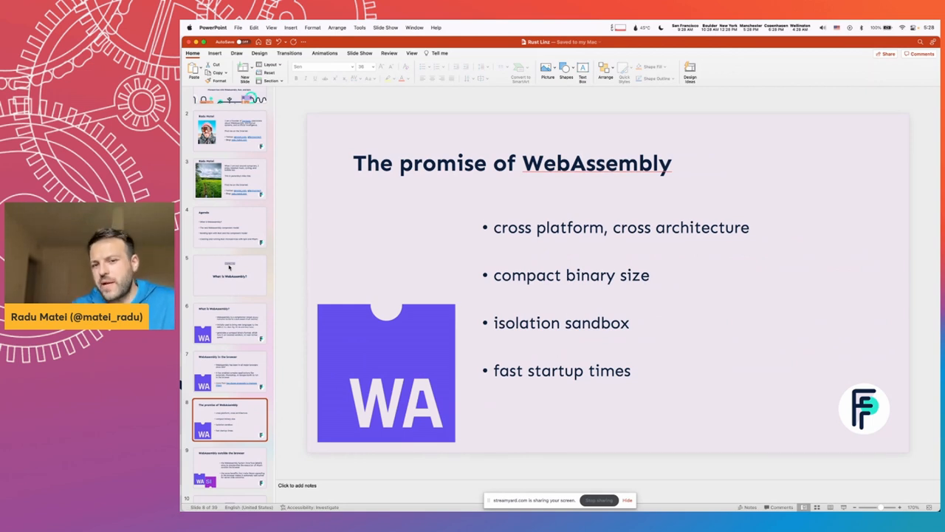
click(230, 465)
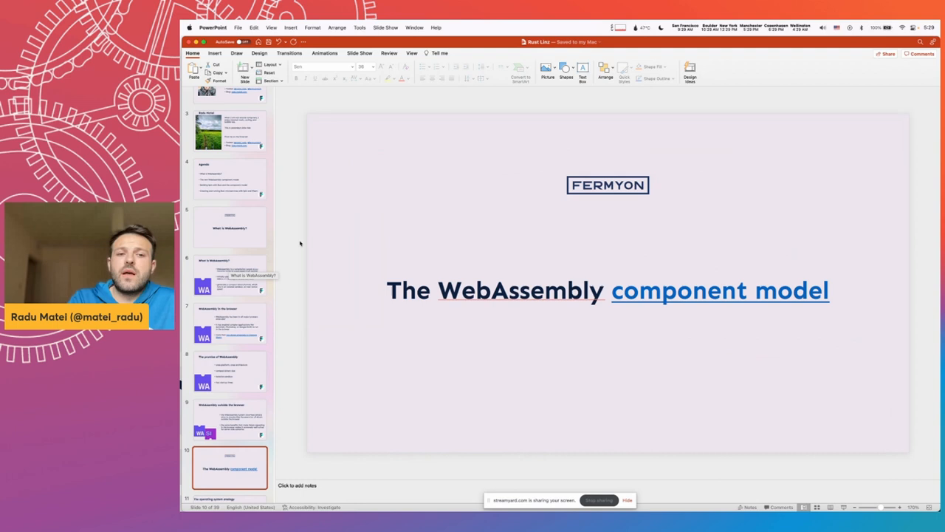
Step: Step back to 'WebAssembly outside the browser', then advance through the component model slides
click(230, 419)
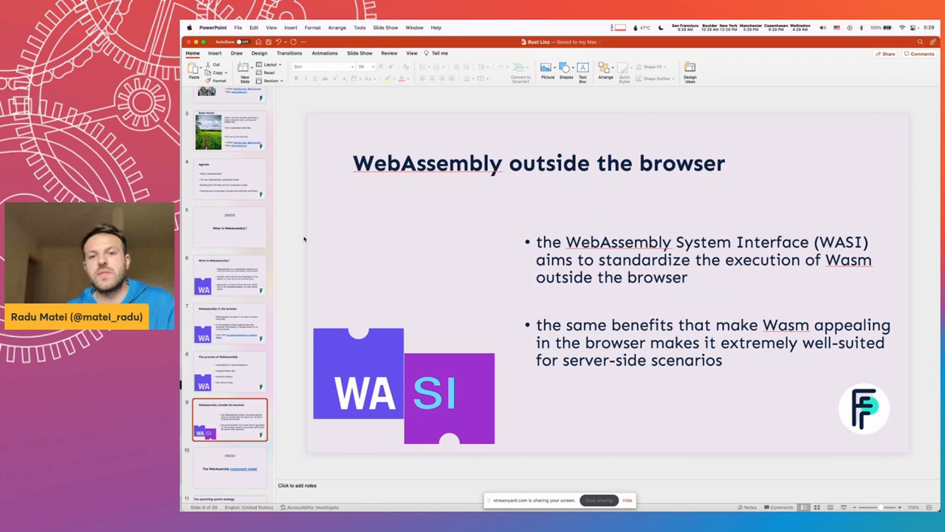
click(229, 467)
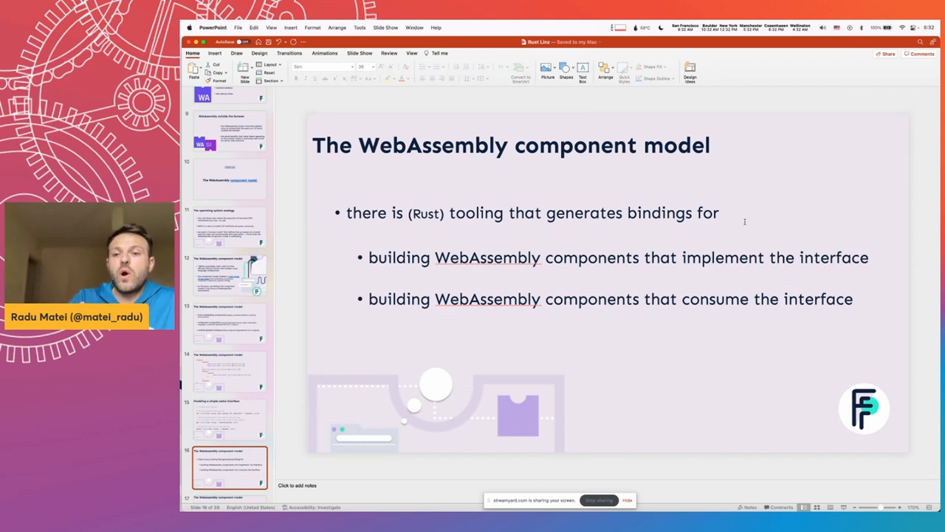
Step: Advance to slide 17 showing the WasiCache trait with set, get and delete
click(229, 420)
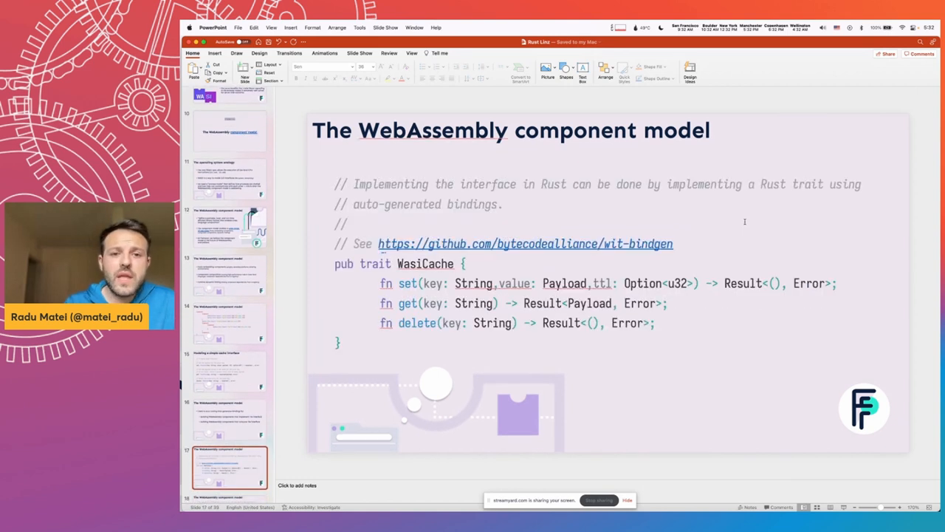
Step: Keep slide 17 on screen, with the WasiCache trait and the wit-bindgen repository reference
click(230, 371)
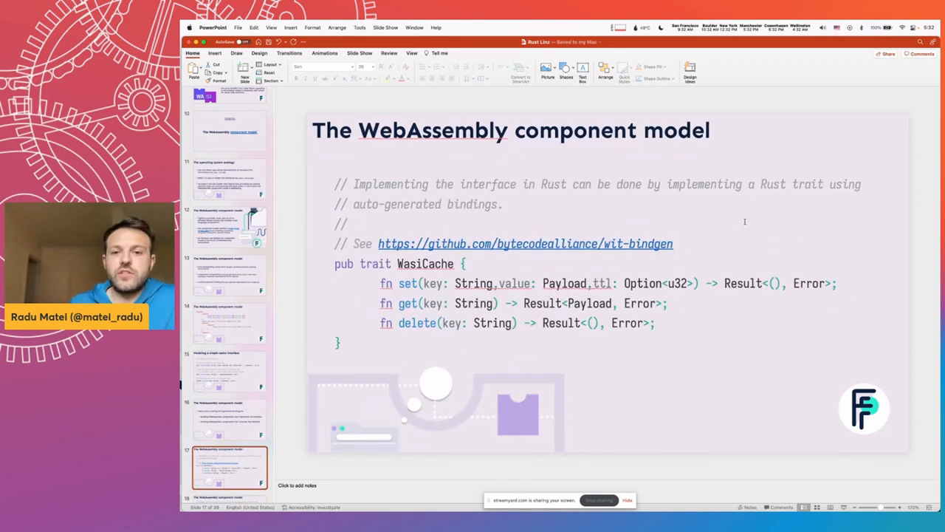
mouse_move(744, 221)
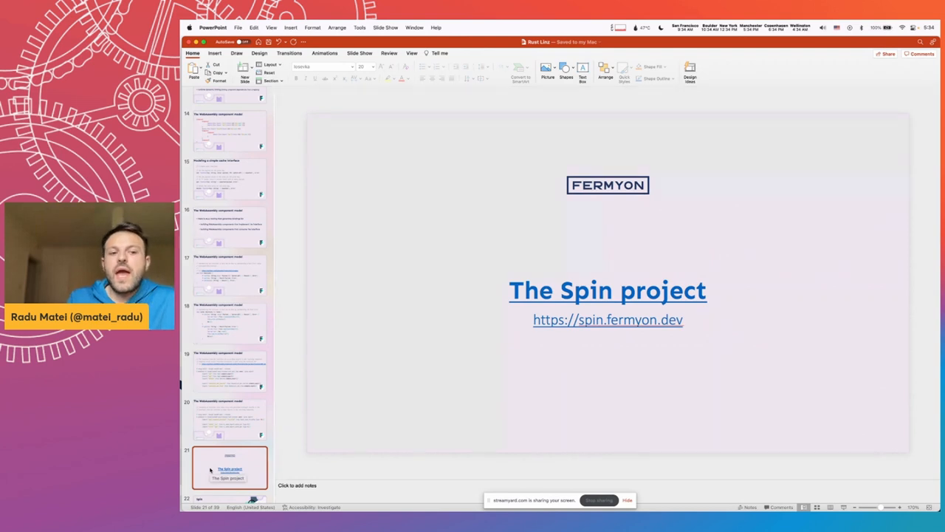
mouse_move(315, 350)
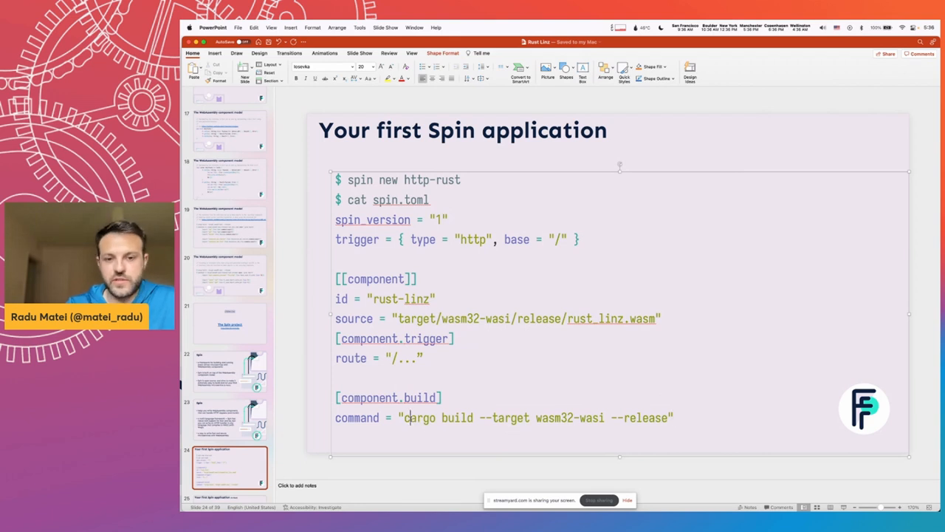
double_click(538, 417)
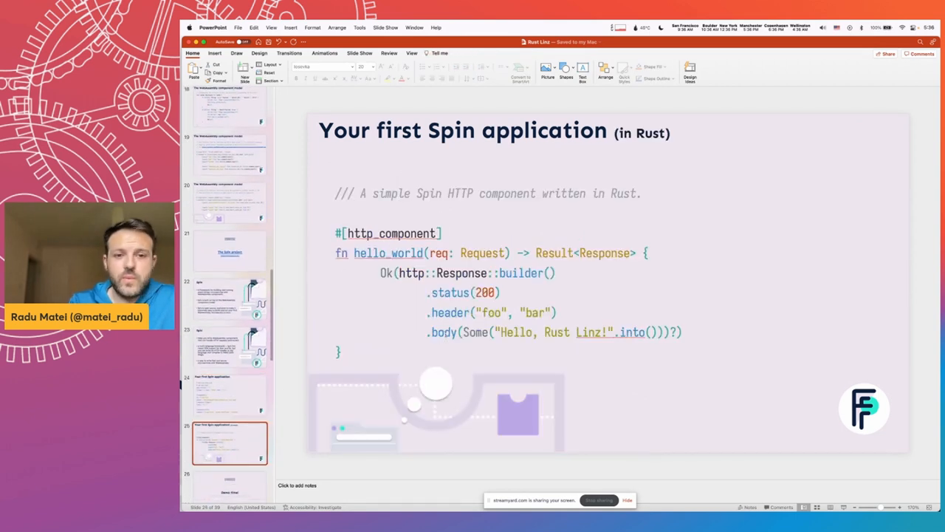
click(230, 395)
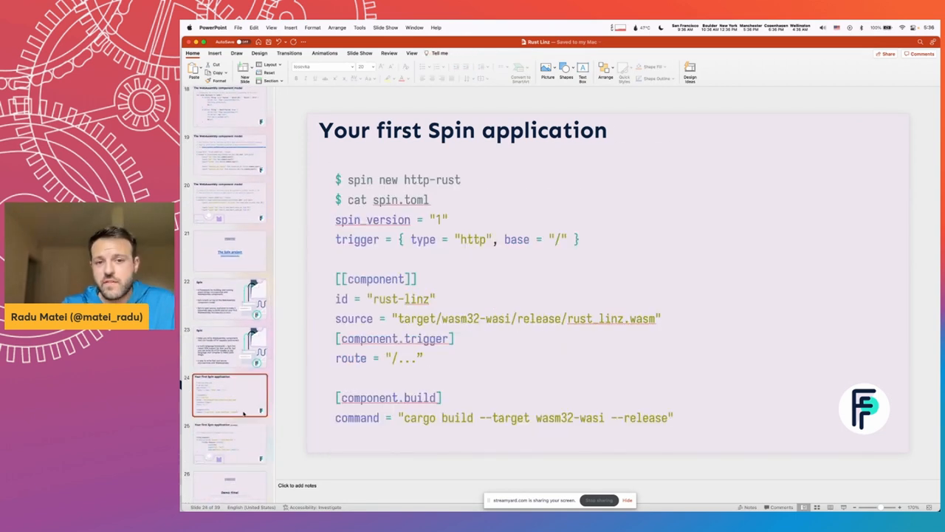
click(230, 441)
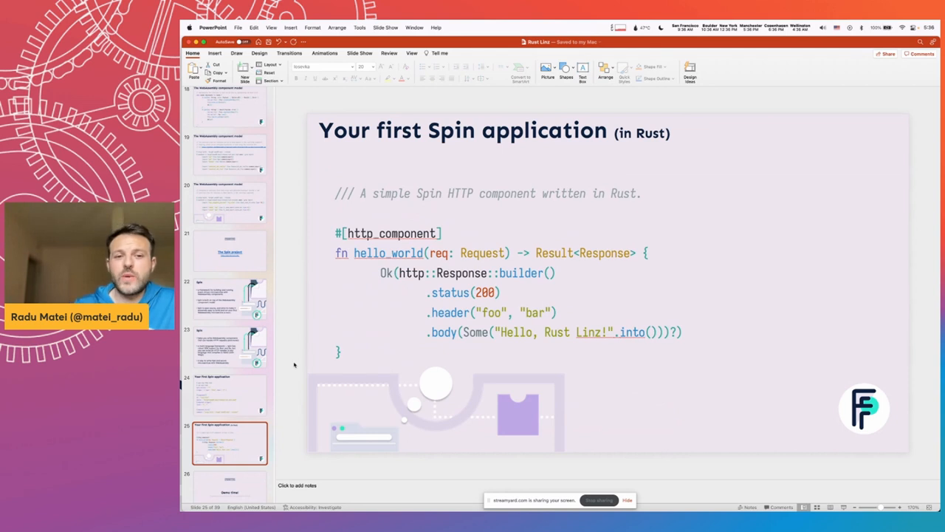
click(229, 395)
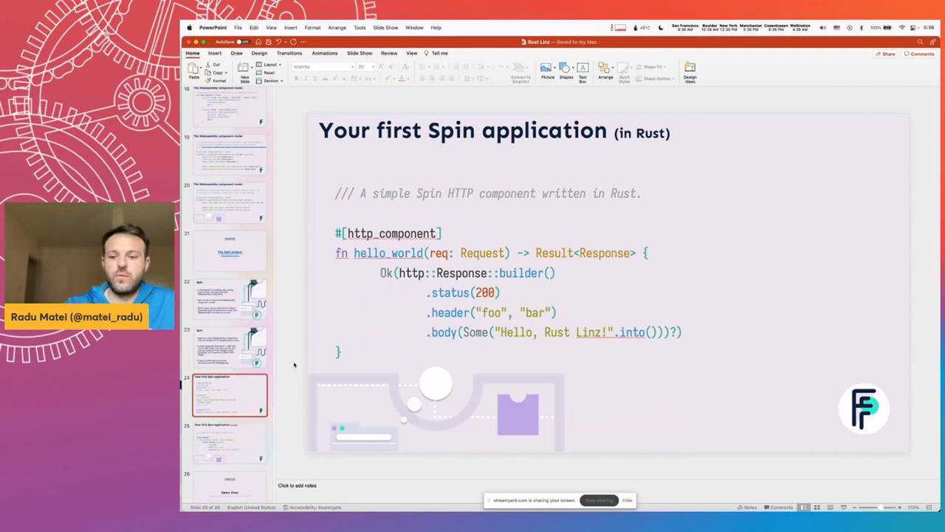
click(229, 443)
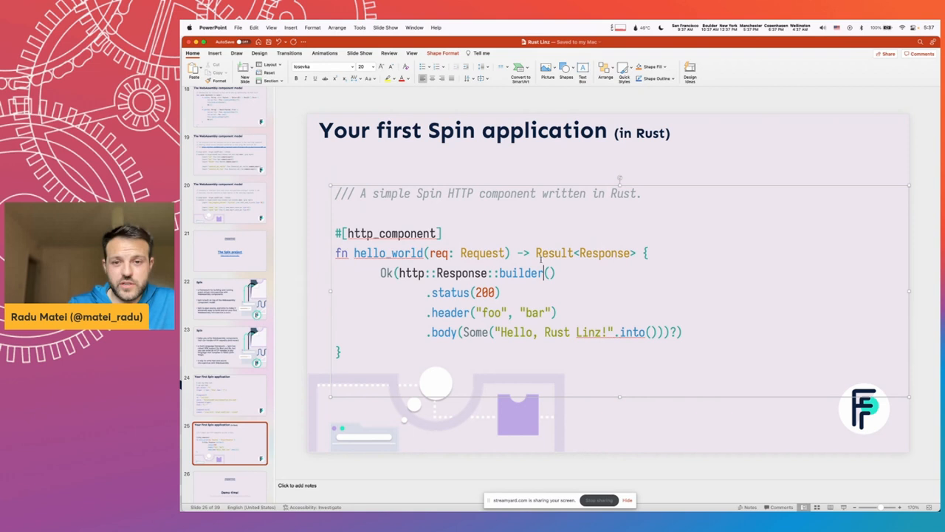
double_click(603, 253)
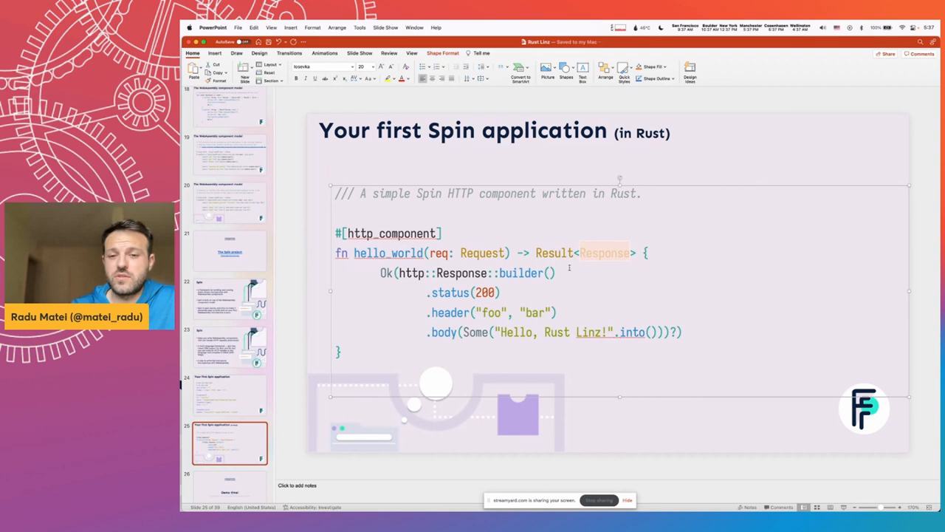
mouse_move(598, 264)
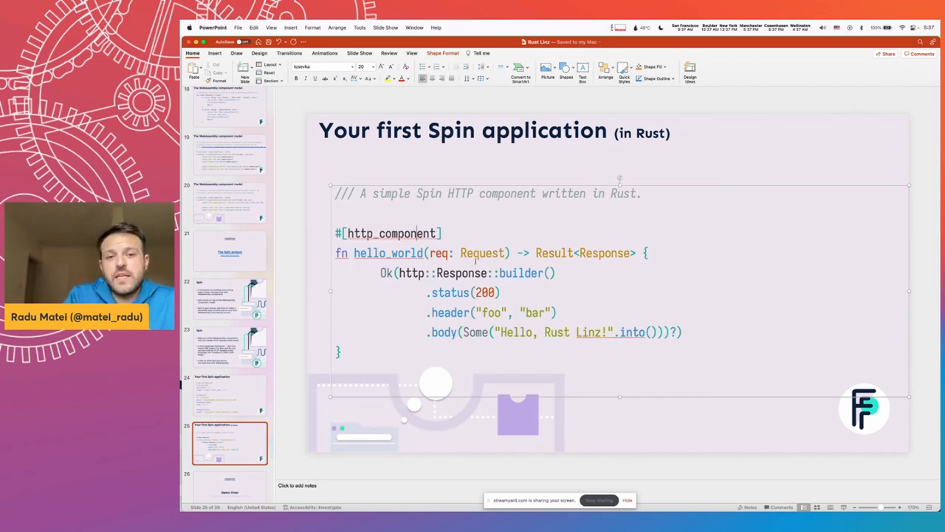
double_click(481, 252)
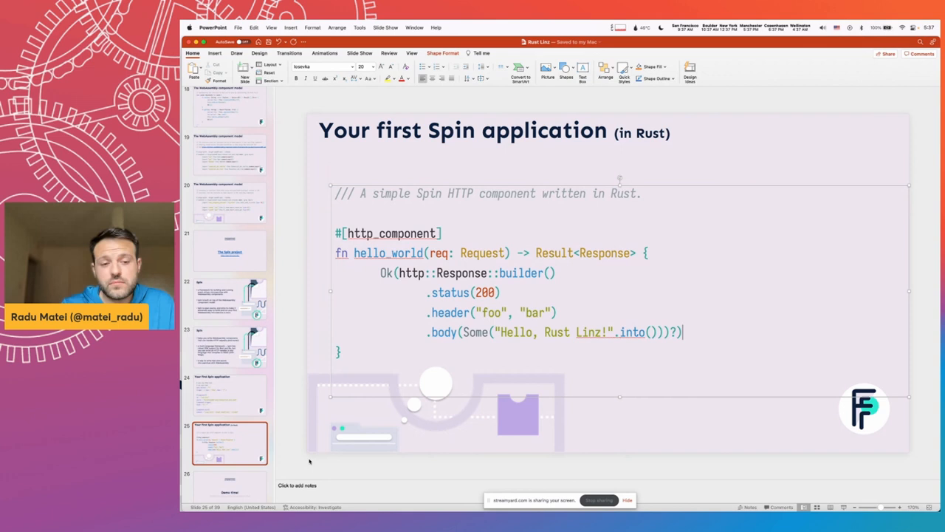
click(230, 467)
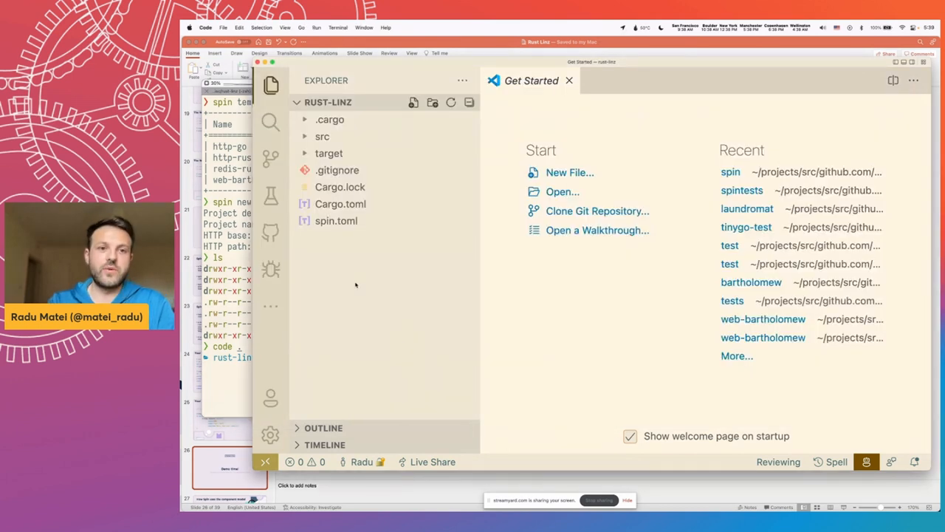
Step: Open Cargo.toml and highlight the wit-bindgen-rust dependency line
click(340, 204)
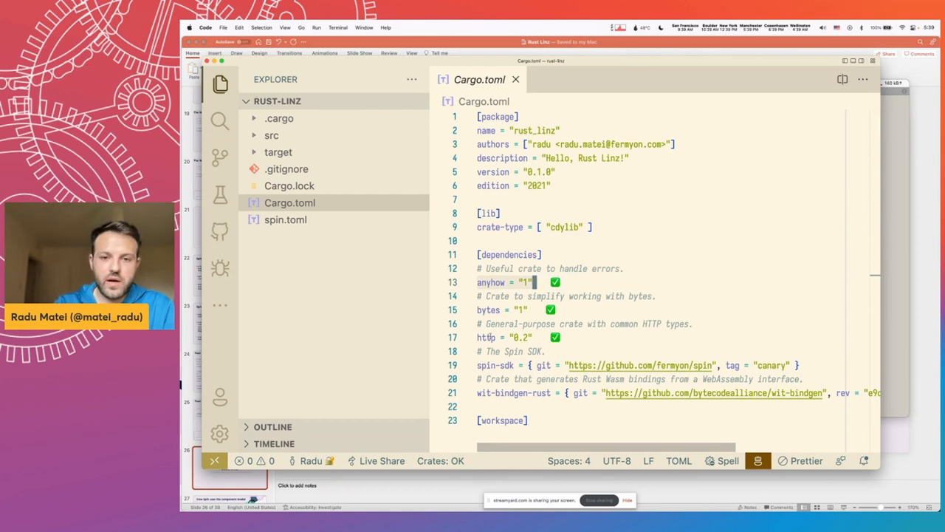
click(484, 365)
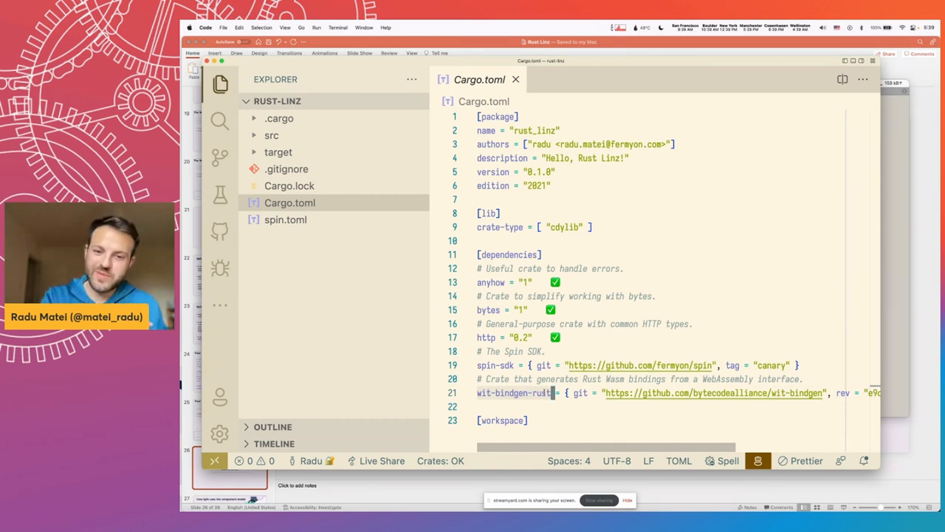
mouse_move(640, 365)
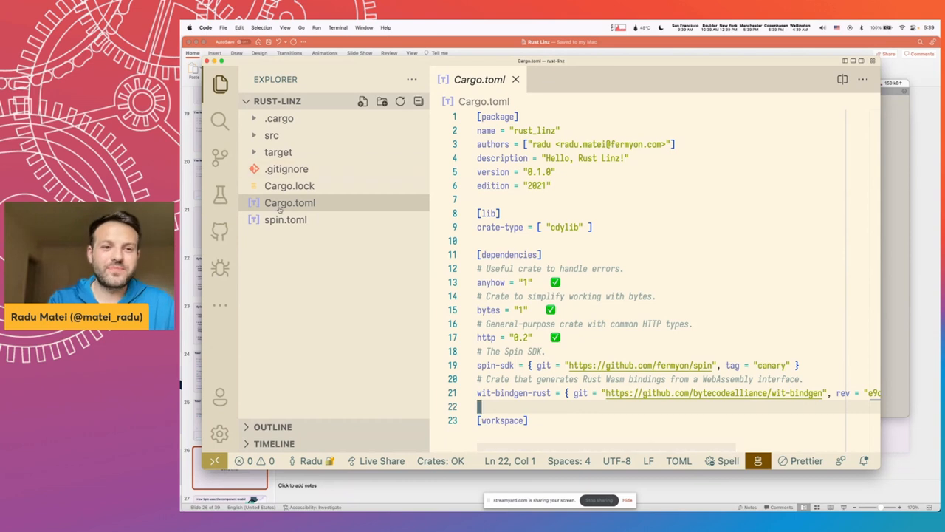
Step: Select the rust-linz name in spin.toml, then open src/lib.rs at http_component
click(285, 219)
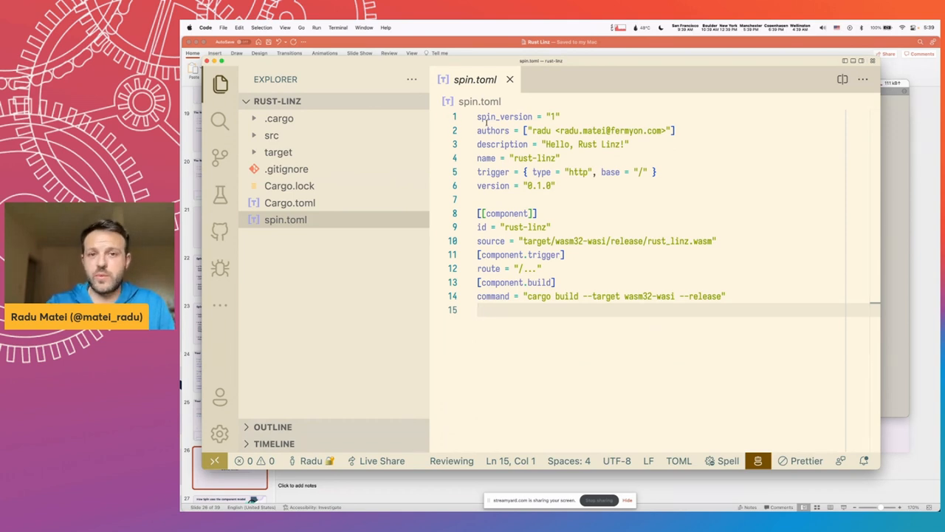
double_click(534, 158)
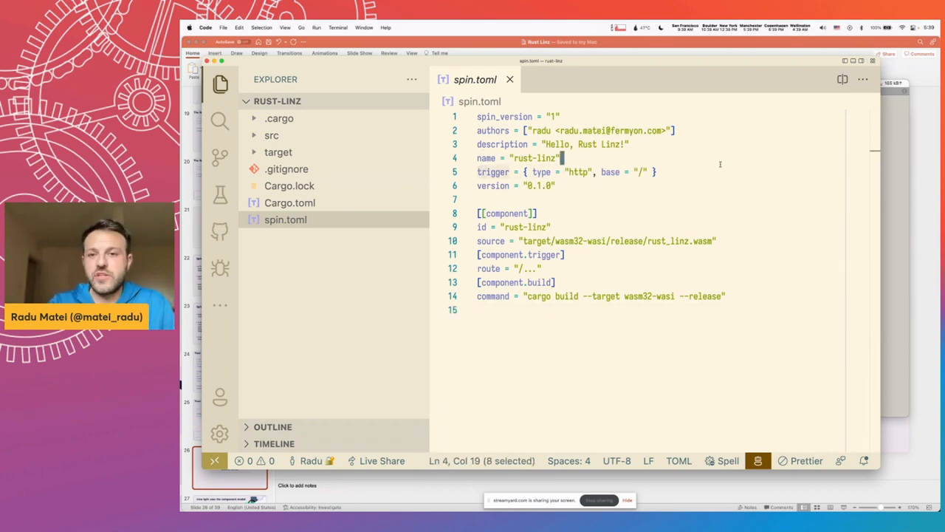
click(479, 213)
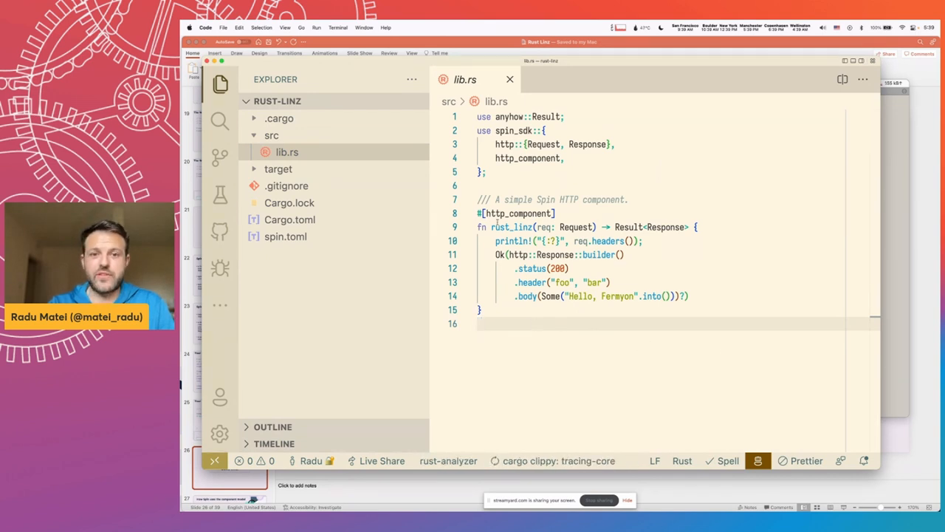
click(553, 213)
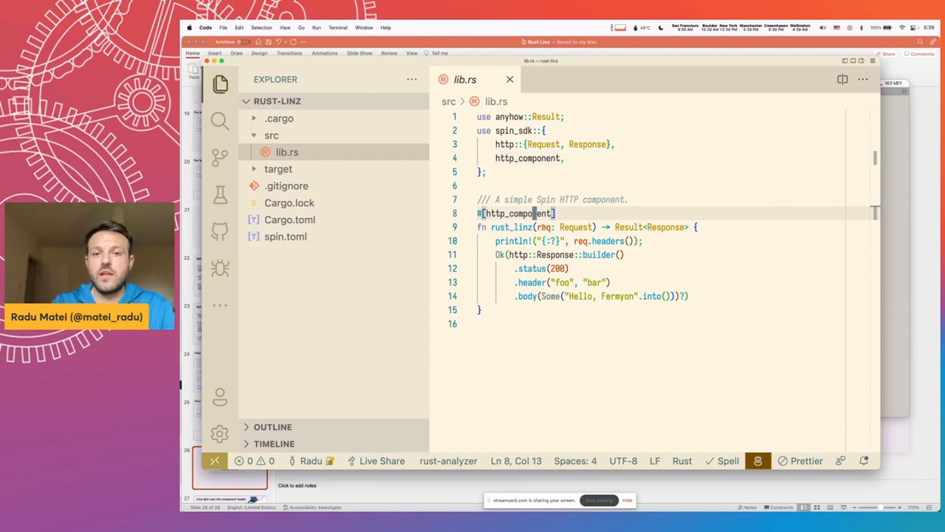
Step: Jump to the Spin SDK's Request type definition and scroll through it
click(576, 226)
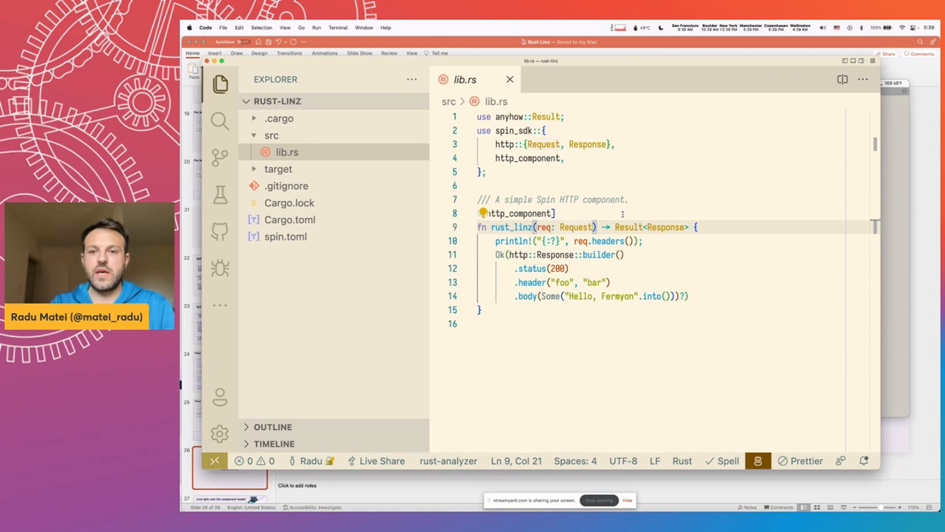
click(576, 226)
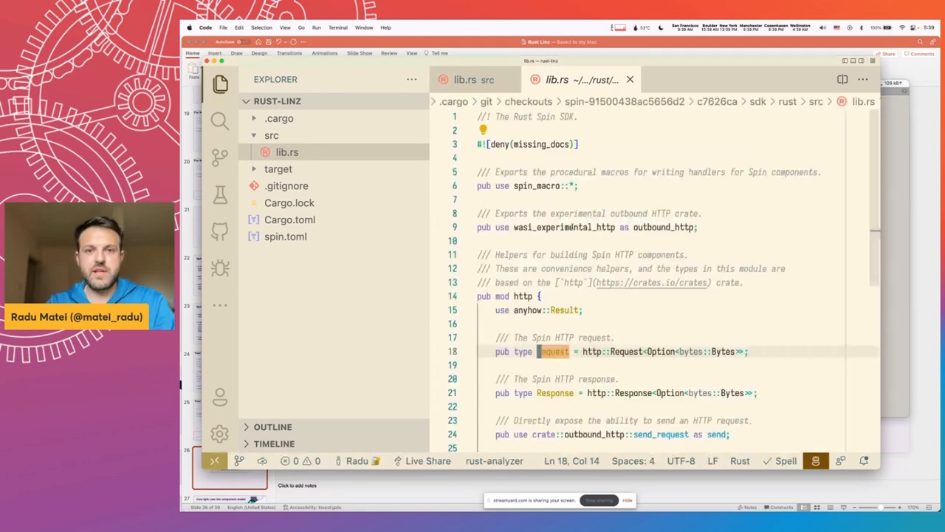
scroll(down, 3)
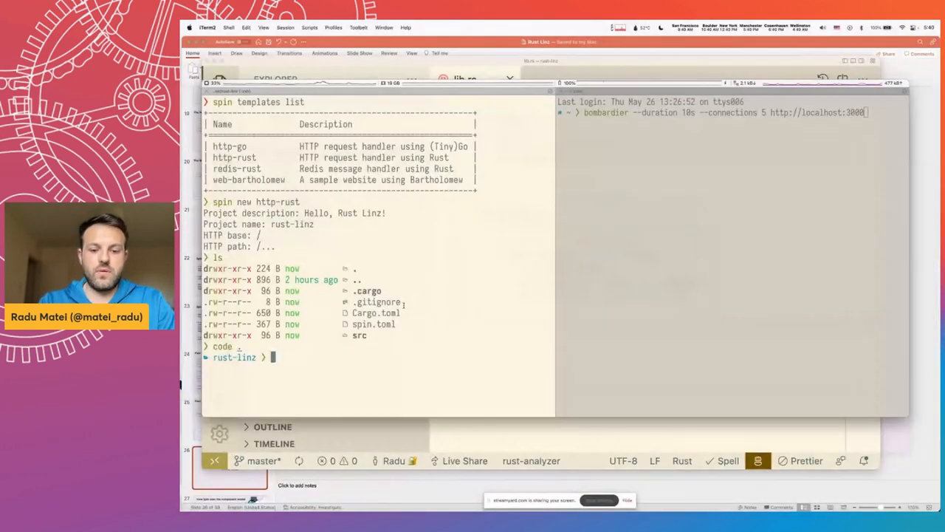
Step: Run spin build --up to serve rust-linz at 127.0.0.1:3000, glancing at spin.toml
text(spin build --up)
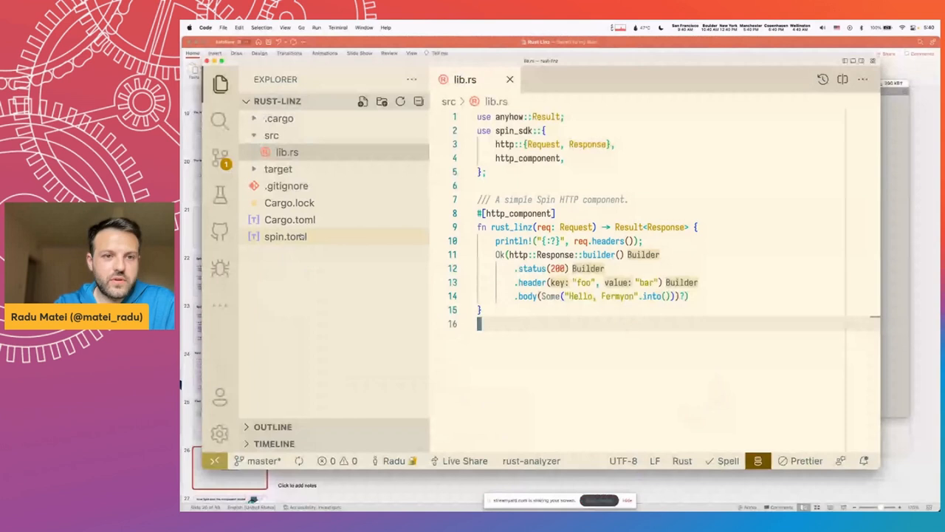
click(286, 235)
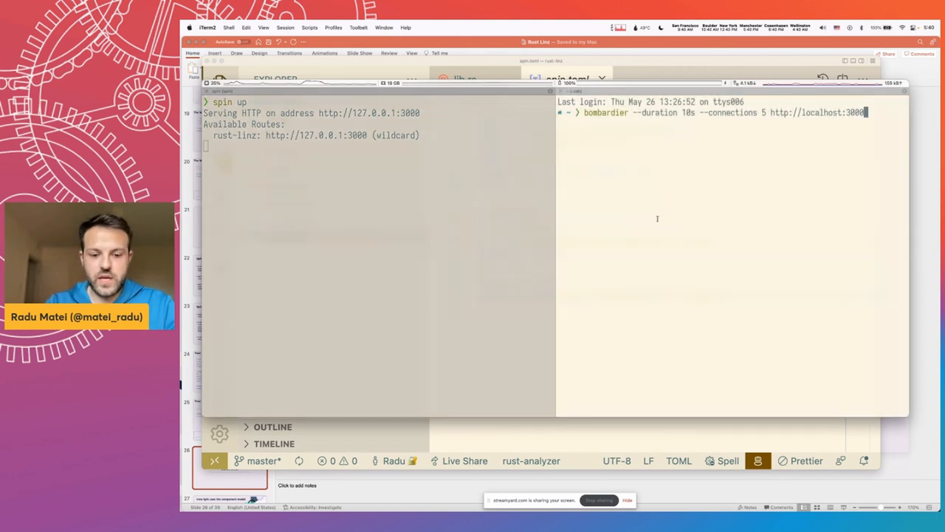
Step: Return to VS Code and begin rewording the lib.rs response text to 'Rust L…'
key(Return)
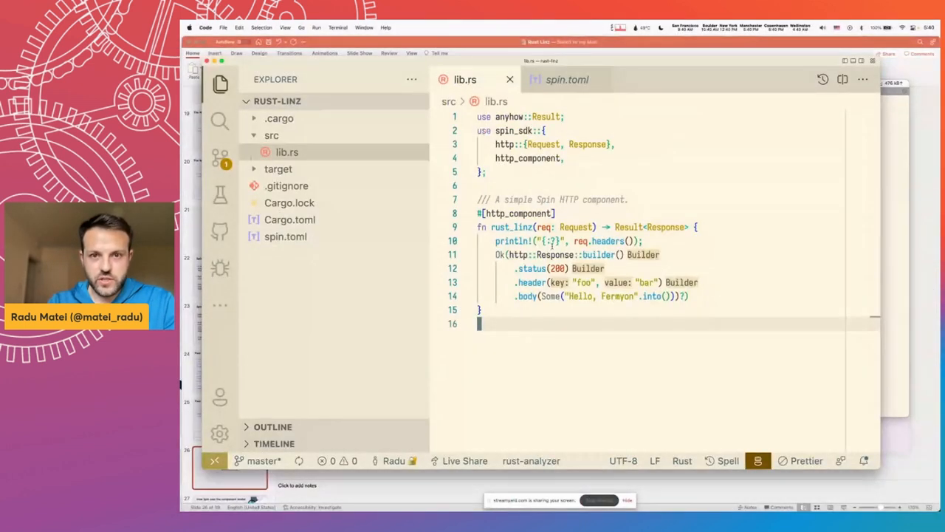
text(Rust L)
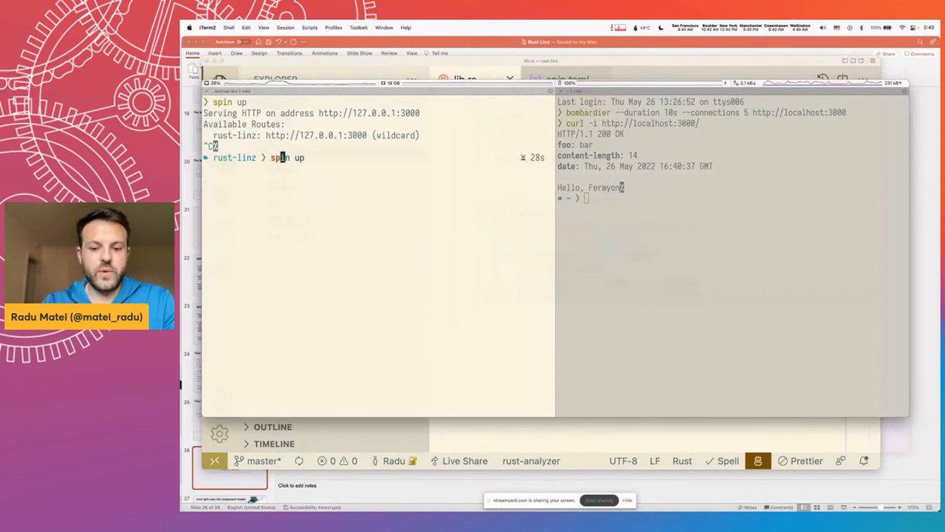
Step: Rerun spin build --up to serve rust-linz again and clear the other pane's output
text(build)
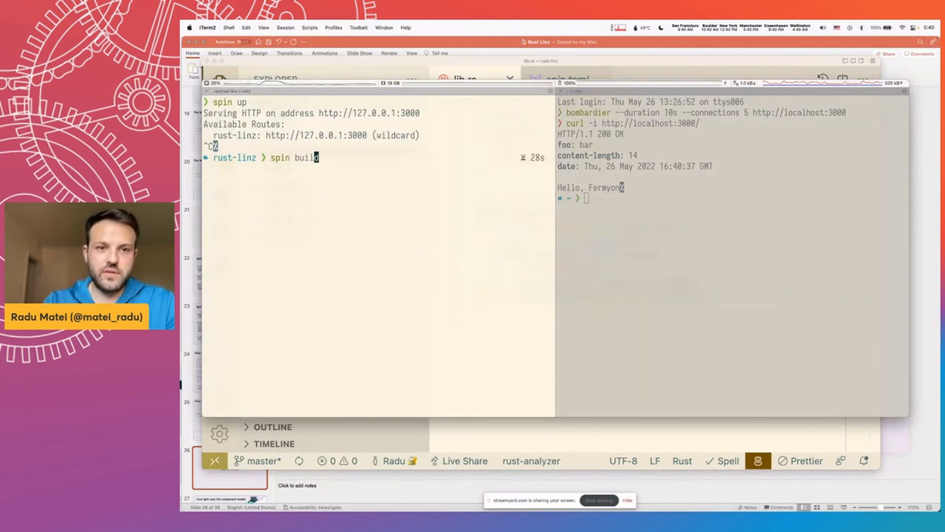
text(d --up)
key(Return)
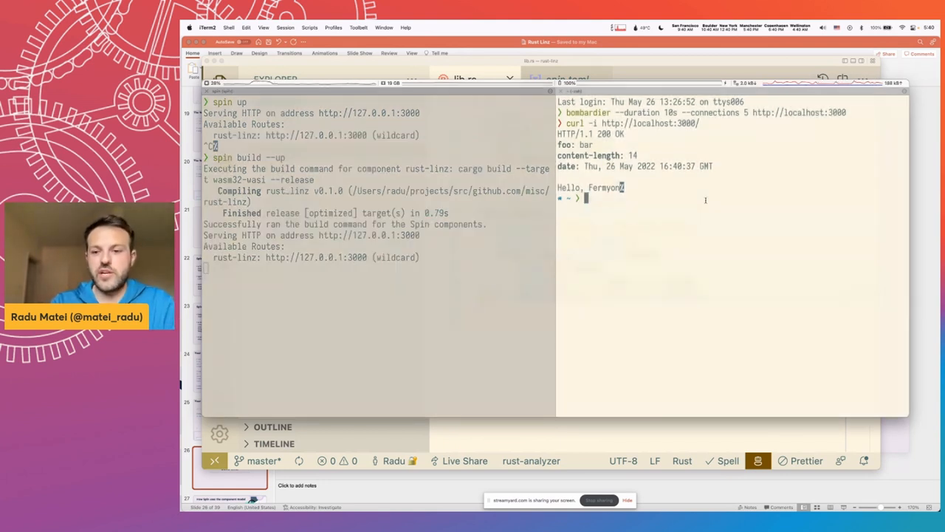
key(Return)
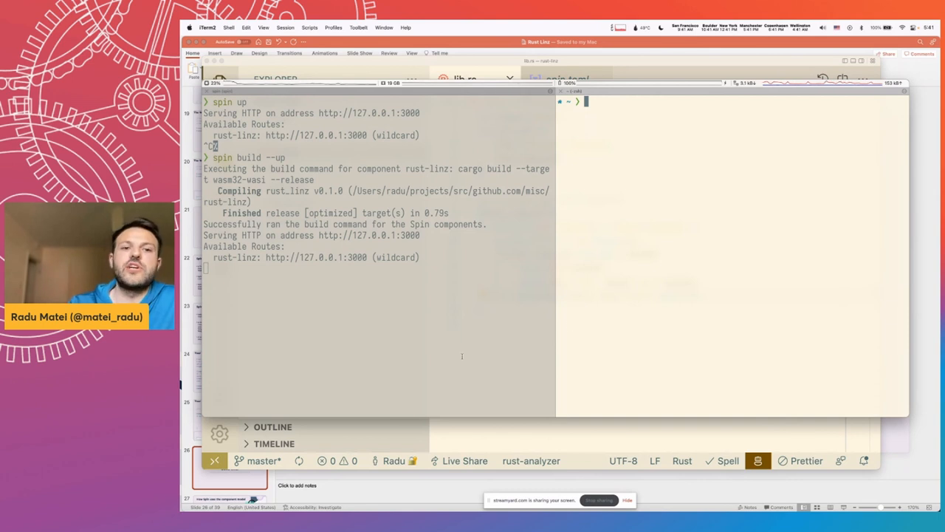
text(bombardier --duration 10s --connections 5 http://localhost:3000)
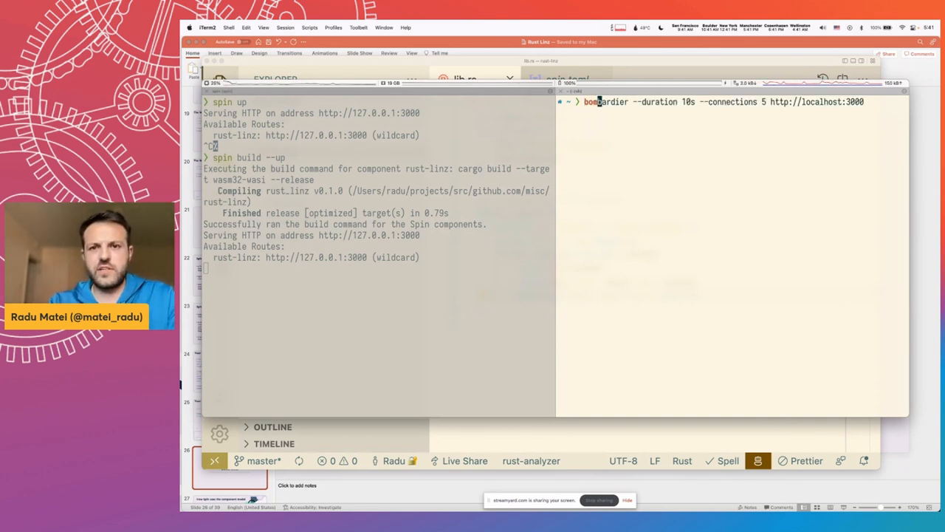
key(Return)
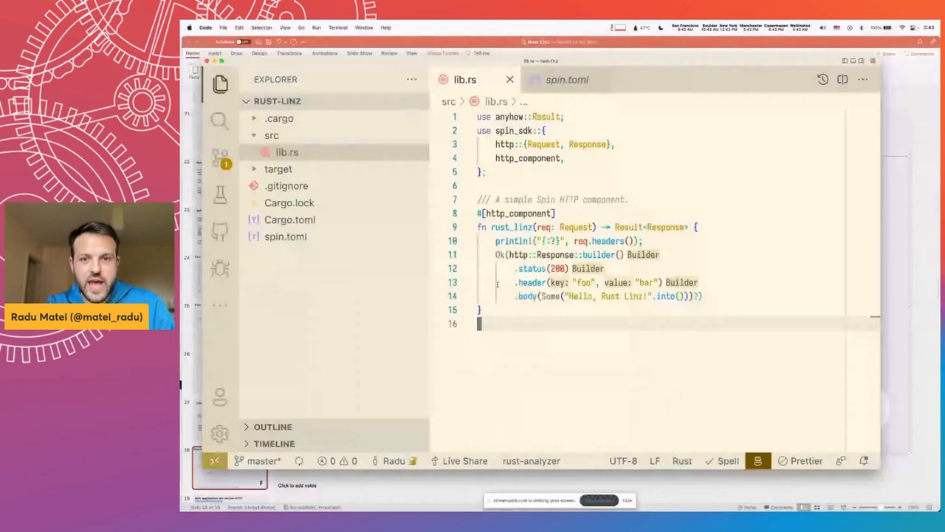
Step: Jump to the http_component macro definition in the Spin SDK and scroll through it
double_click(517, 213)
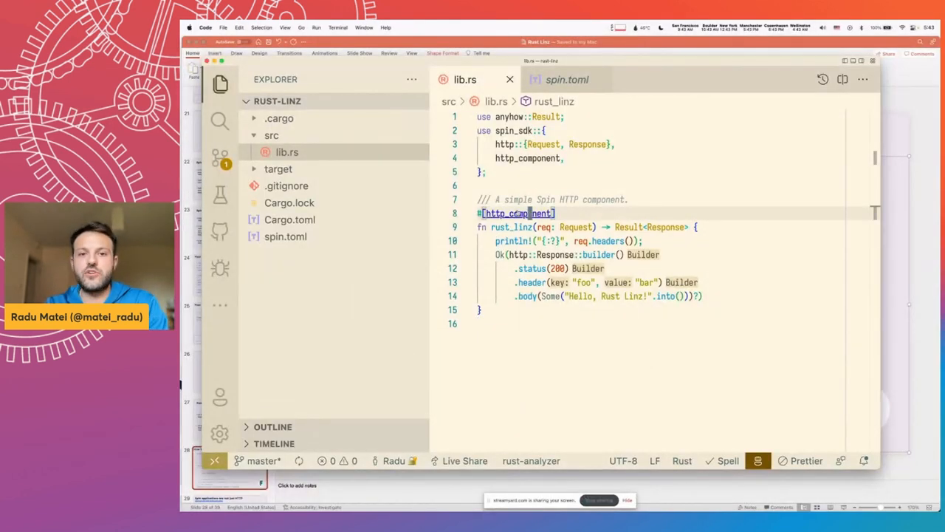
click(517, 213)
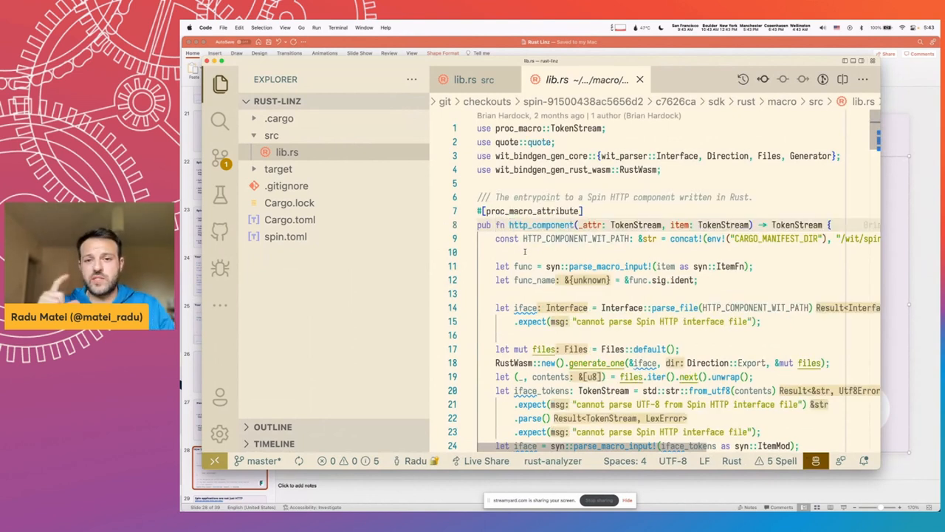
scroll(down, 3)
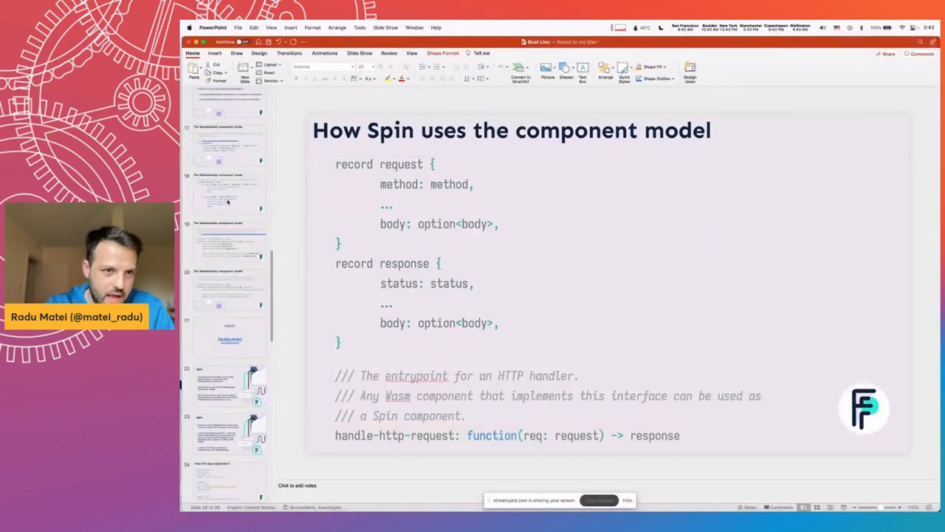
Step: Revisit slides 17 and 18 showing the WasiCache trait and its Cache implementation
click(229, 192)
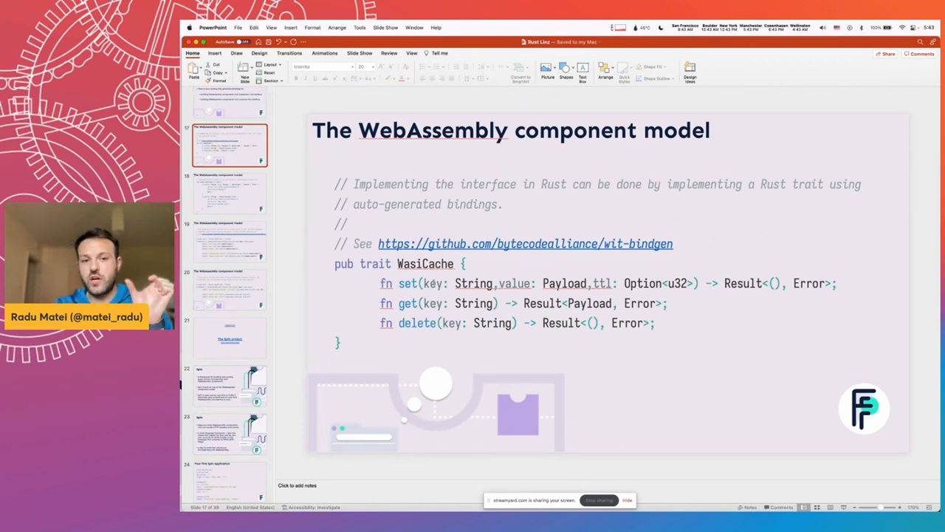
click(229, 192)
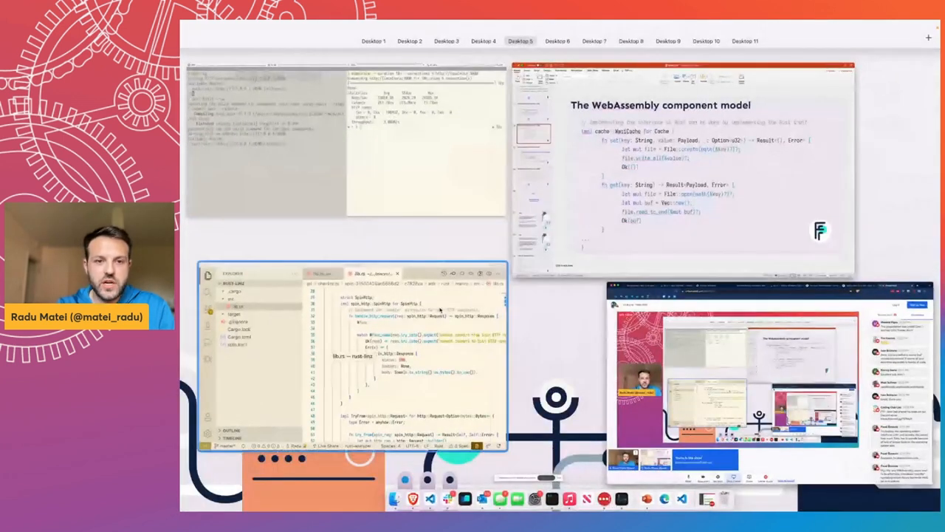
Step: Scroll the macro file to the generated SpinHttp handler, then return to the project's lib.rs
click(354, 354)
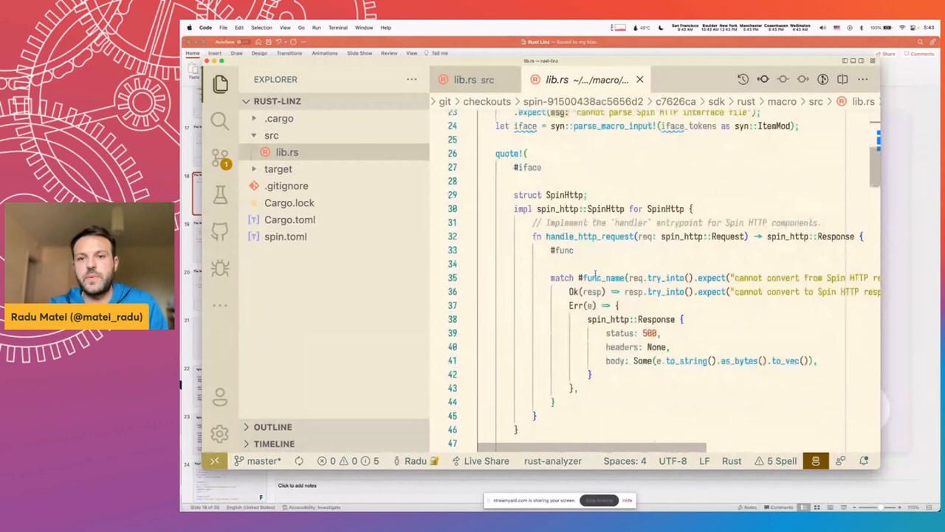
scroll(down, 3)
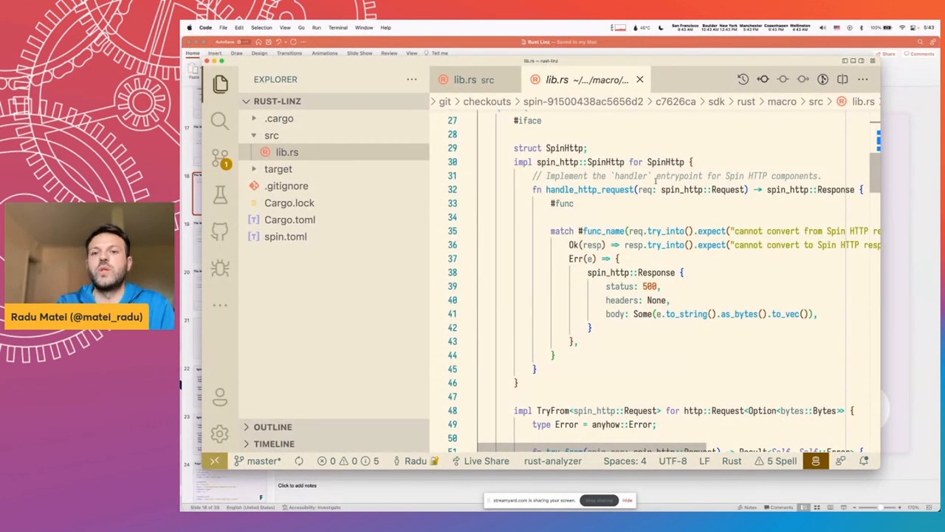
click(465, 79)
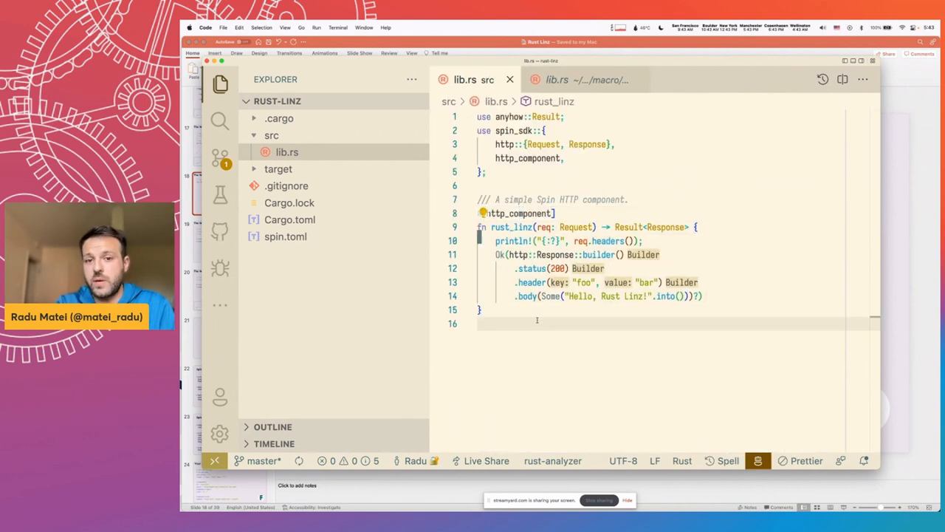
click(558, 79)
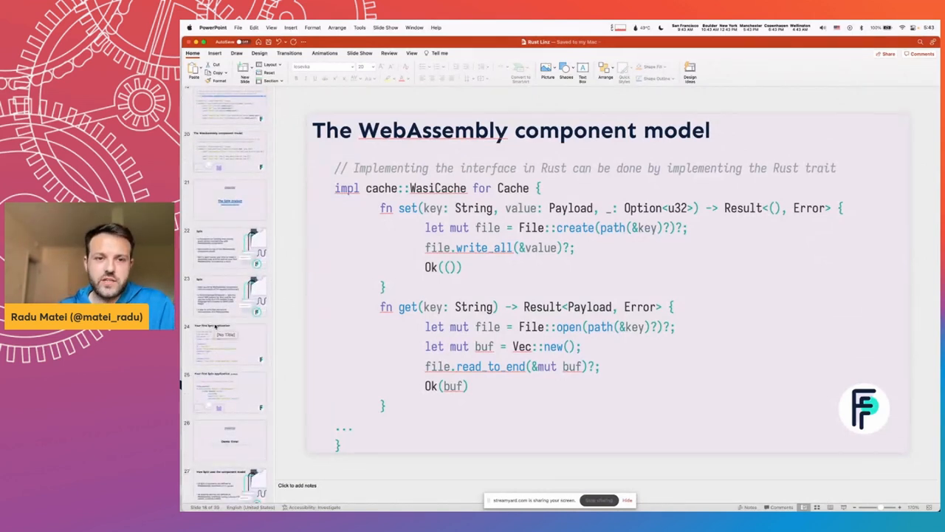
Step: Scroll the thumbnail pane toward slide 29, 'Spin applications are not just HTTP'
scroll(down, 3)
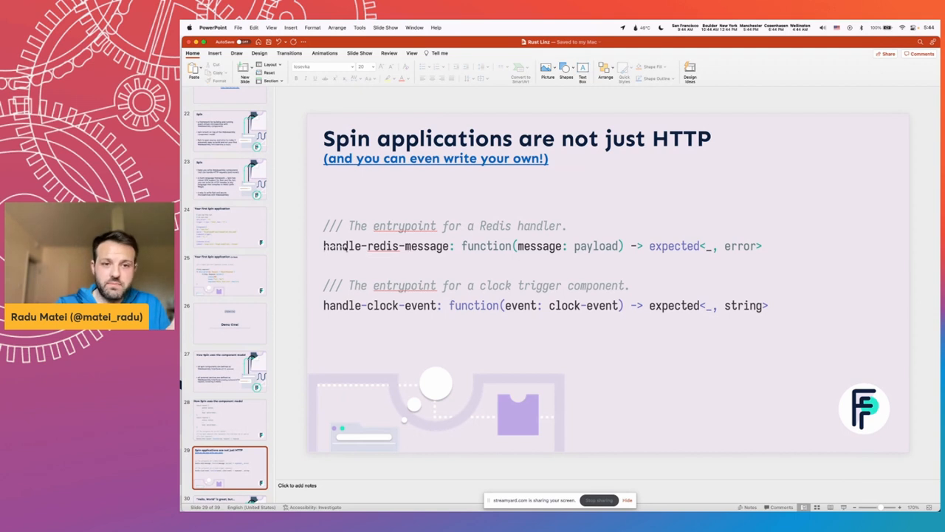
Step: Scroll the navigator and select slide 30, 'Hello, World is great, but…'
click(425, 266)
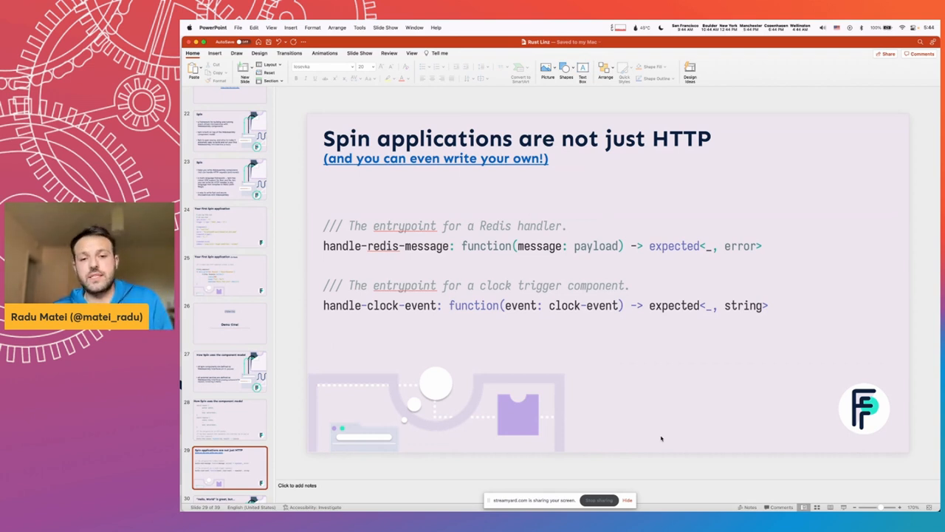
mouse_move(723, 320)
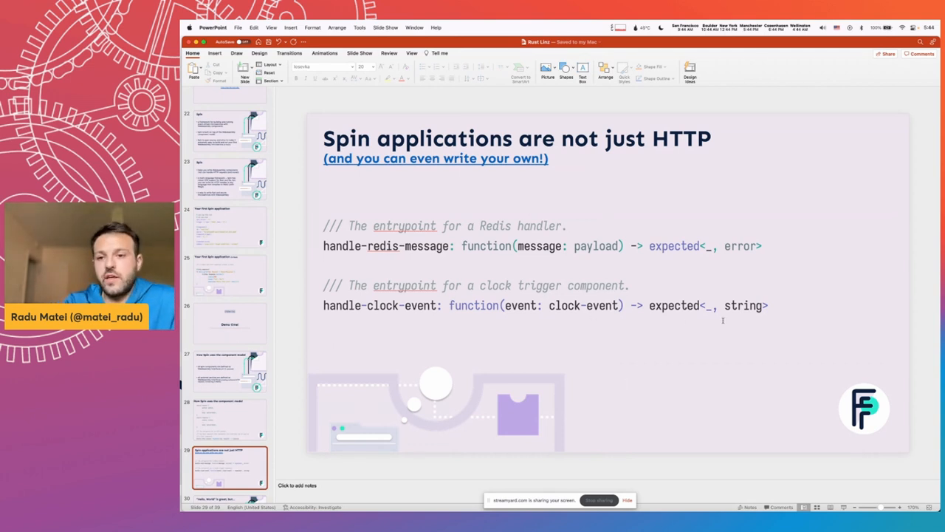
scroll(down, 3)
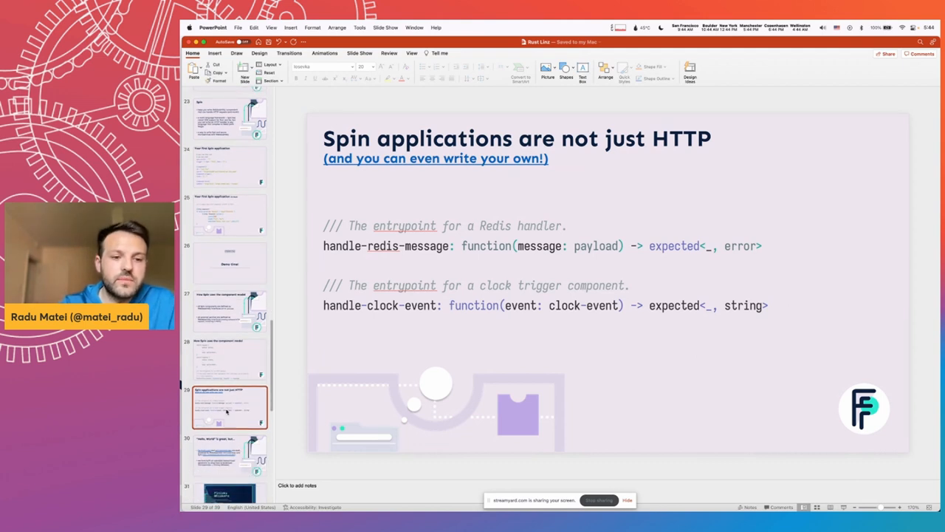
click(229, 454)
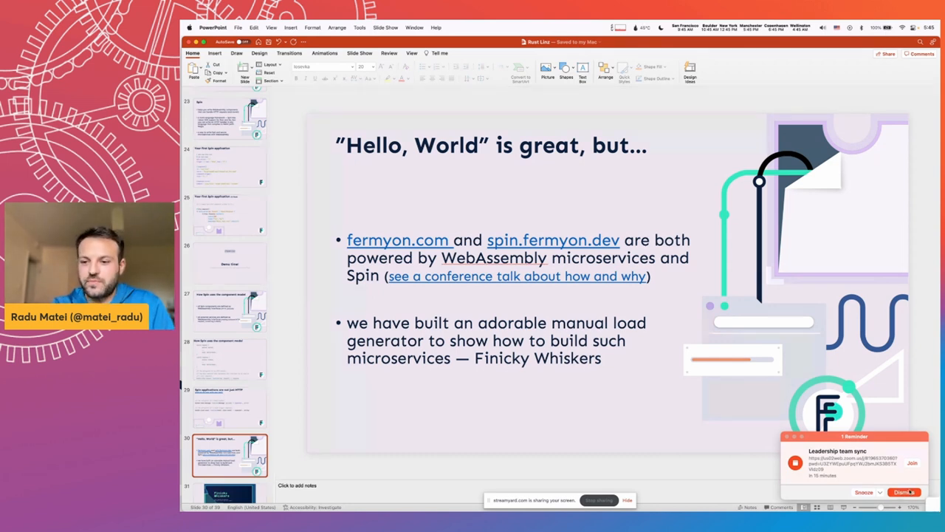
Step: Select slide 31 showing the Finicky Whiskers game with its website and GitHub links
click(526, 323)
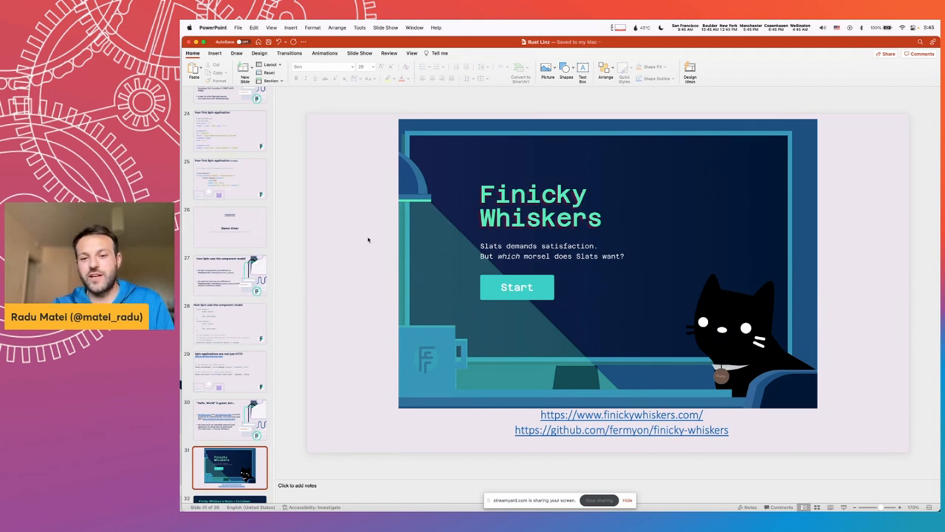
mouse_move(428, 271)
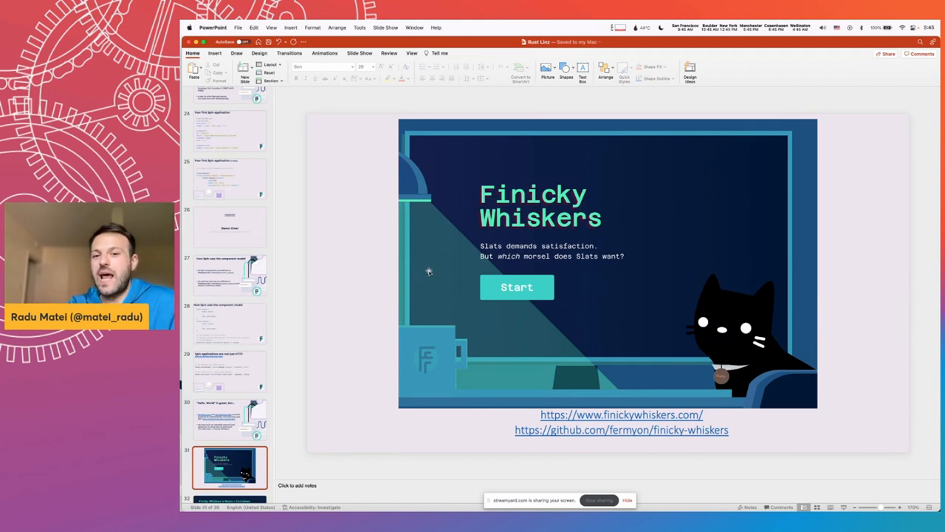
mouse_move(338, 277)
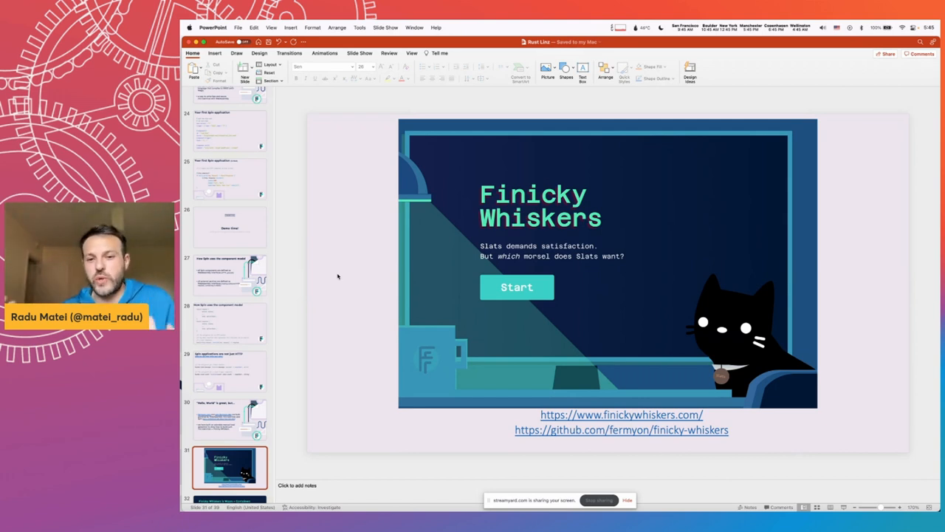
mouse_move(340, 288)
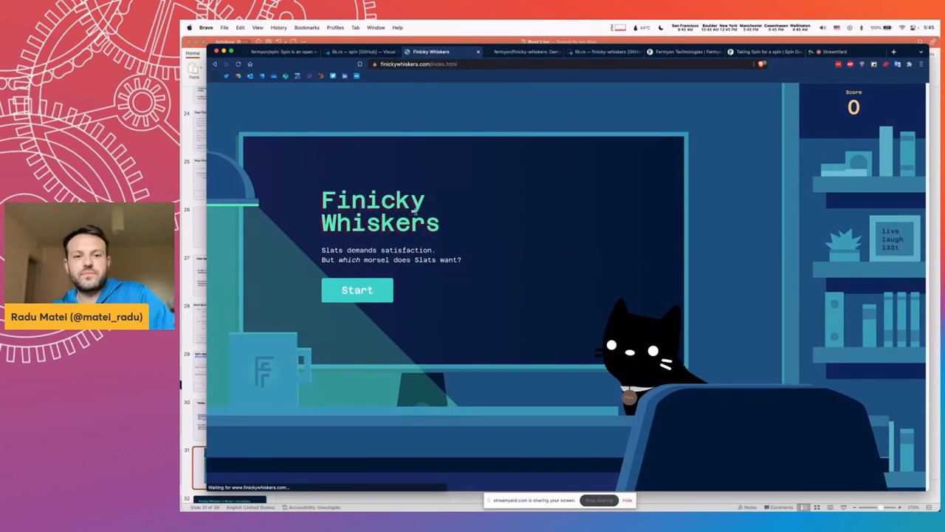
Step: Play a Finicky Whiskers round in Brave, feeding the cat its requested foods, scoring 21
click(357, 289)
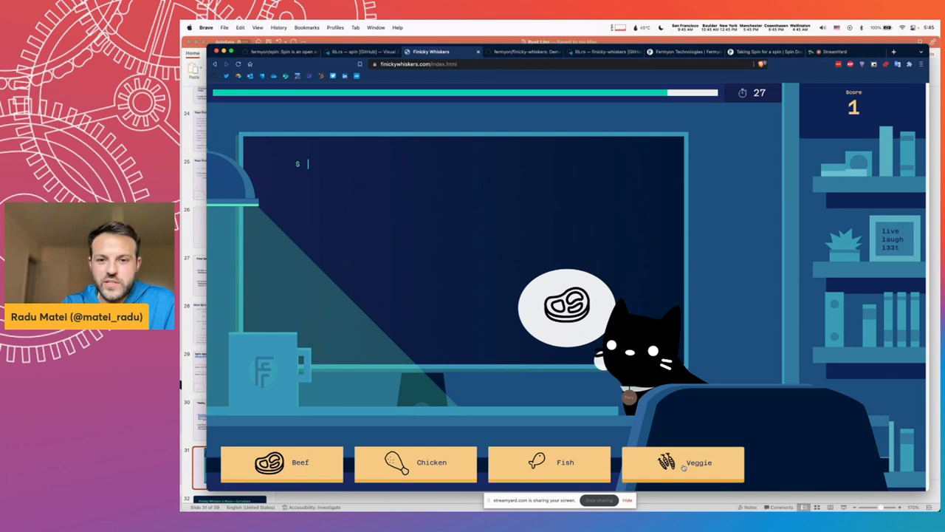
click(281, 464)
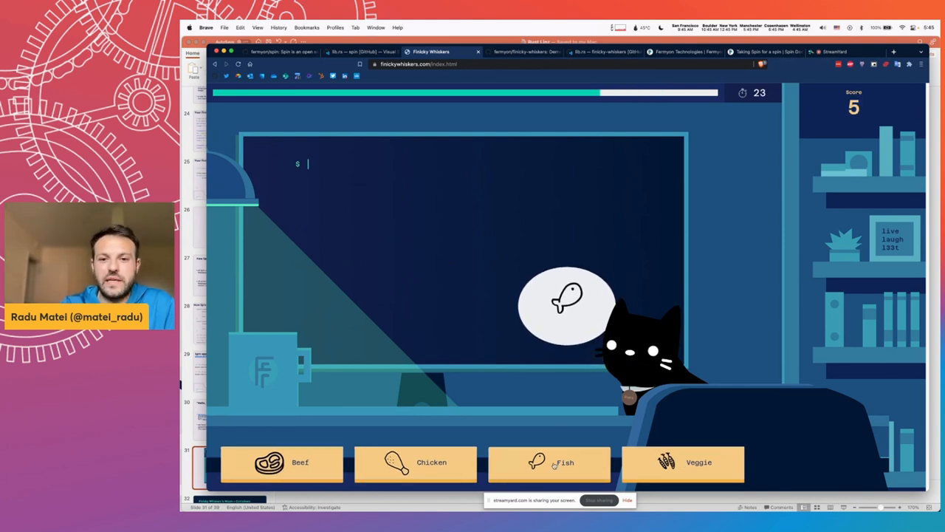
text(spin up --file stats.toml)
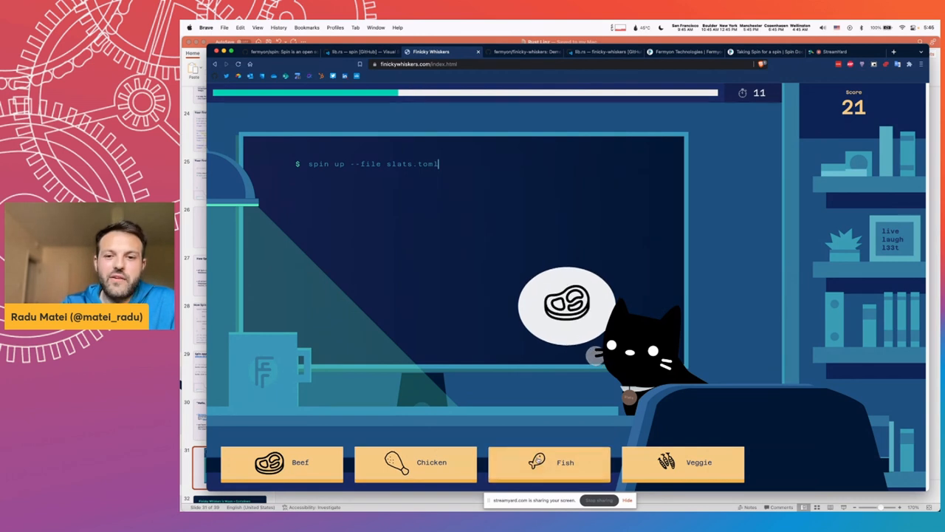
click(282, 462)
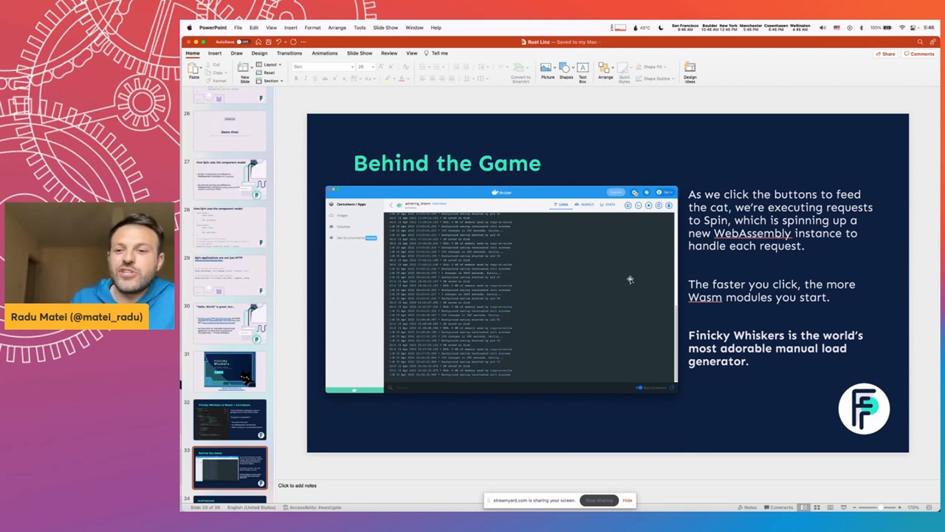
Step: Advance past the Architecture diagram to slide 35, 'Sample Stats', showing 262 invocations
scroll(down, 3)
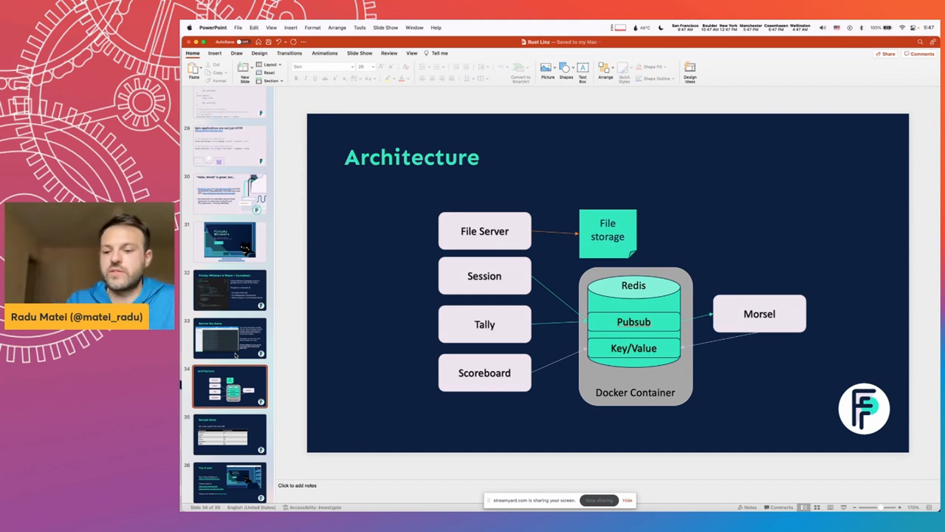
click(230, 433)
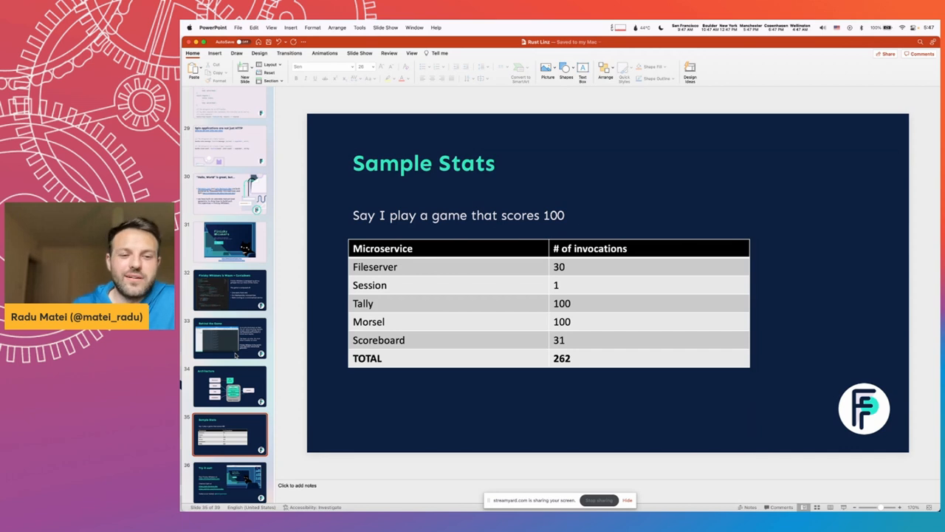
Step: Advance to slide 37, 'Join us on GitHub! (spin.fermyon.dev)'
click(229, 467)
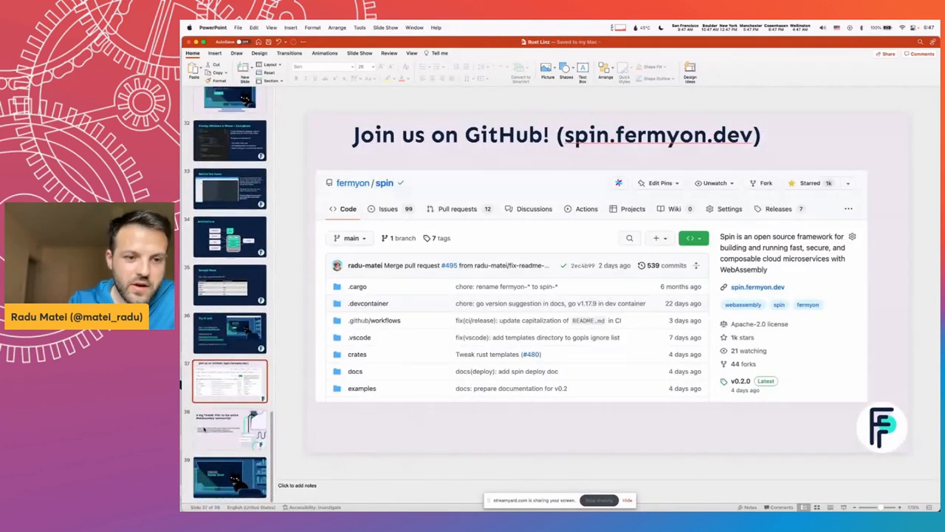
Step: Show the thank-you slide, reach slide 39 'Game Over', and stop sharing in StreamYard
click(229, 428)
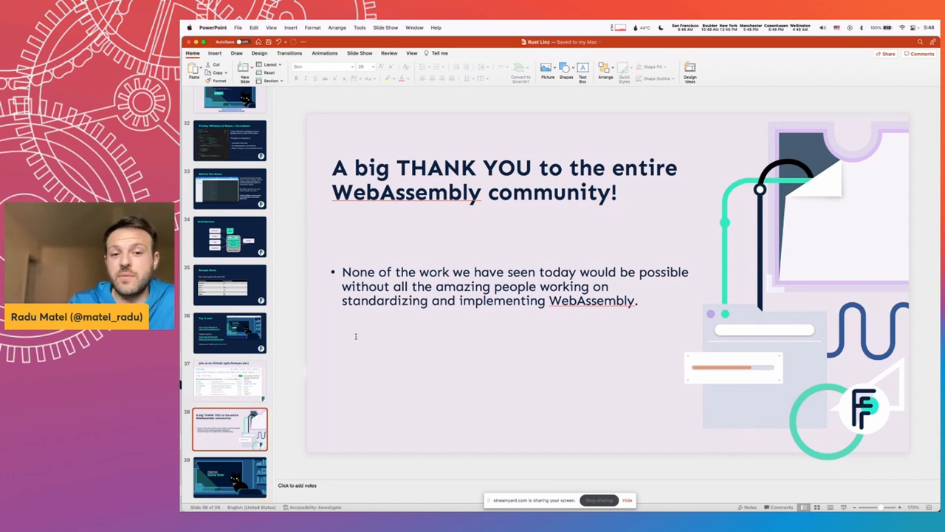
click(229, 476)
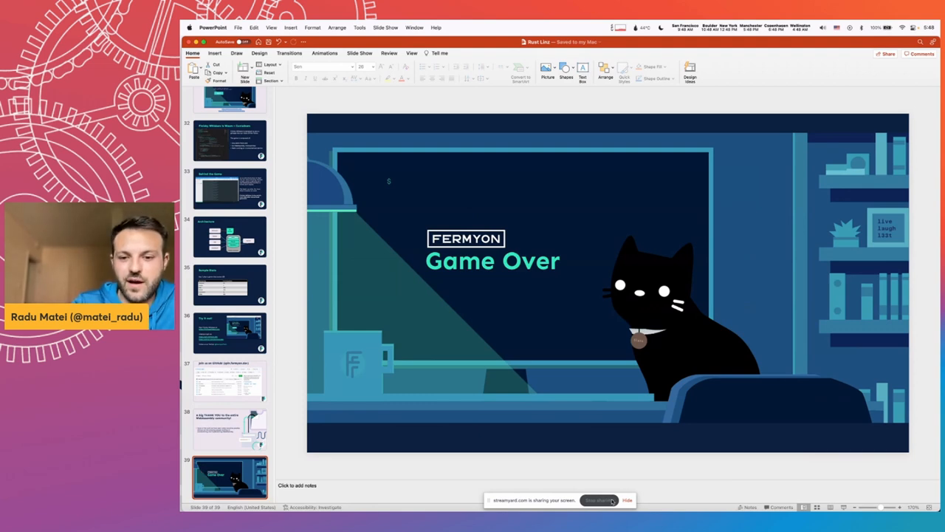
click(358, 52)
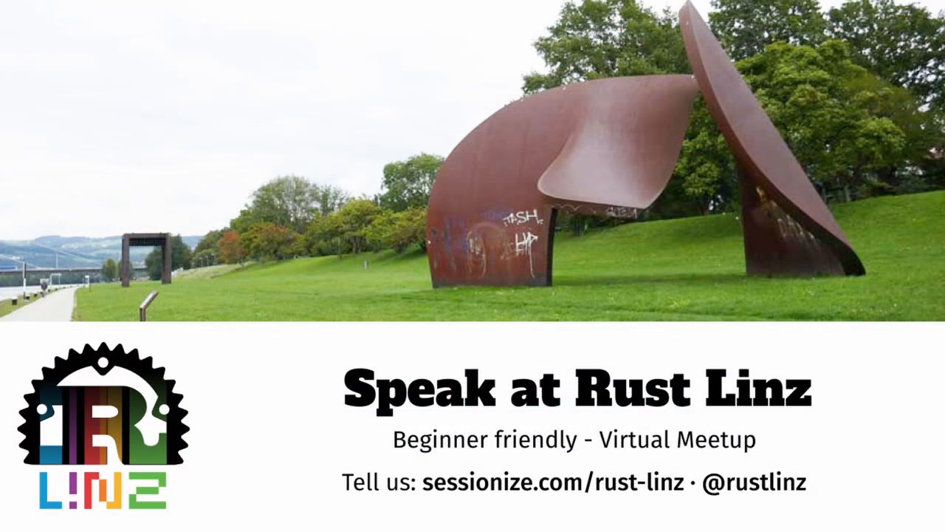